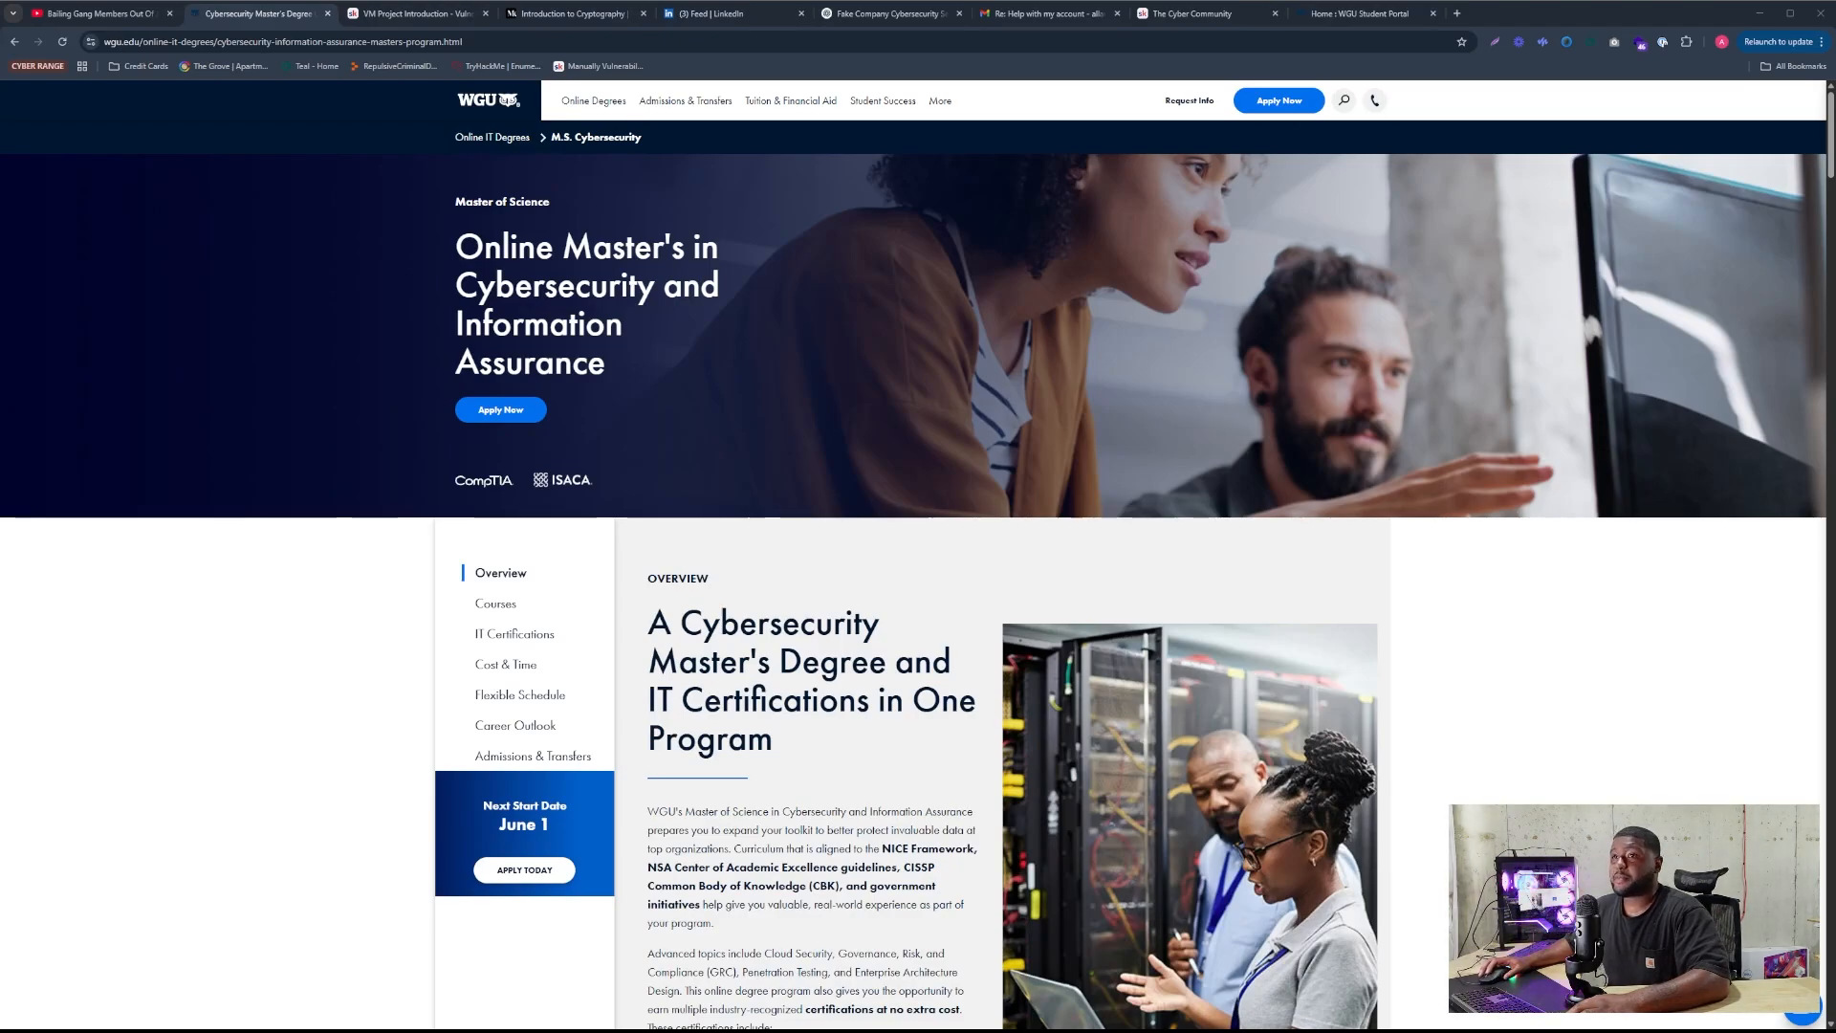
Scroll the M.S. Cybersecurity page past the overview and stats boxes to Courses
{"action": "scroll", "scroll_direction": "down", "scroll_amount": 3}
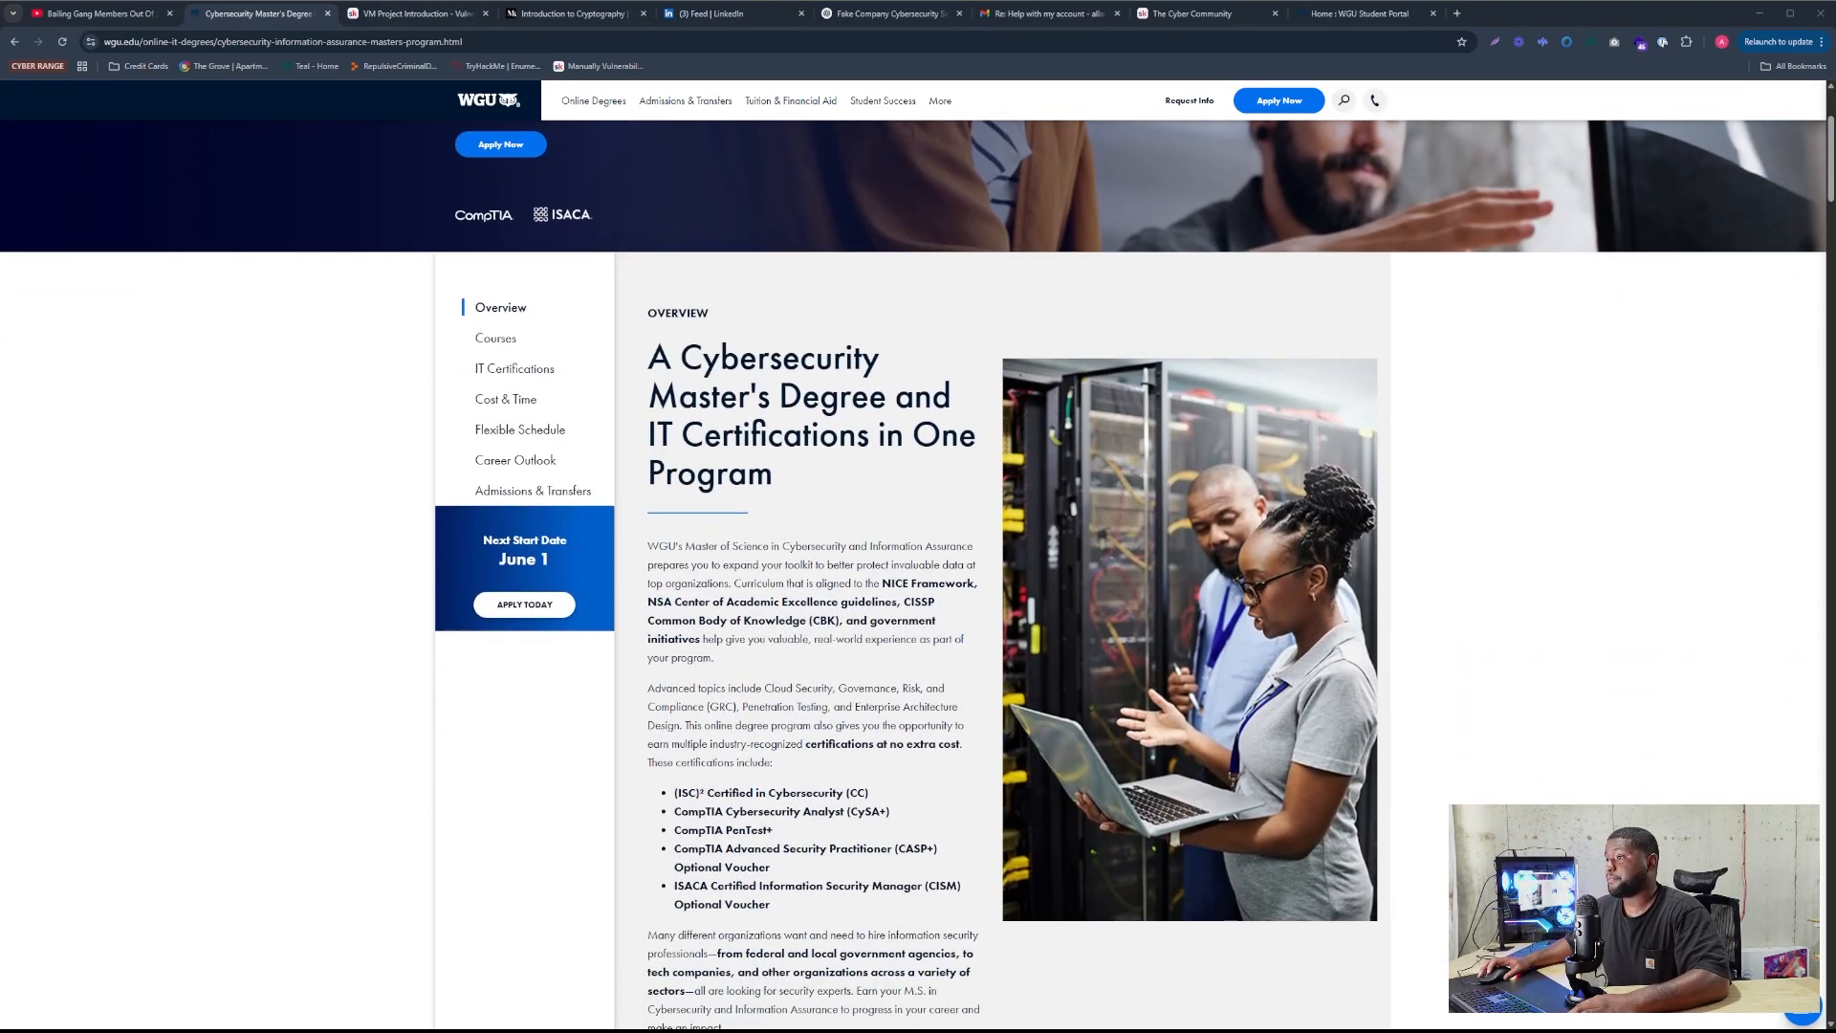
{"action": "scroll", "scroll_direction": "down", "scroll_amount": 3}
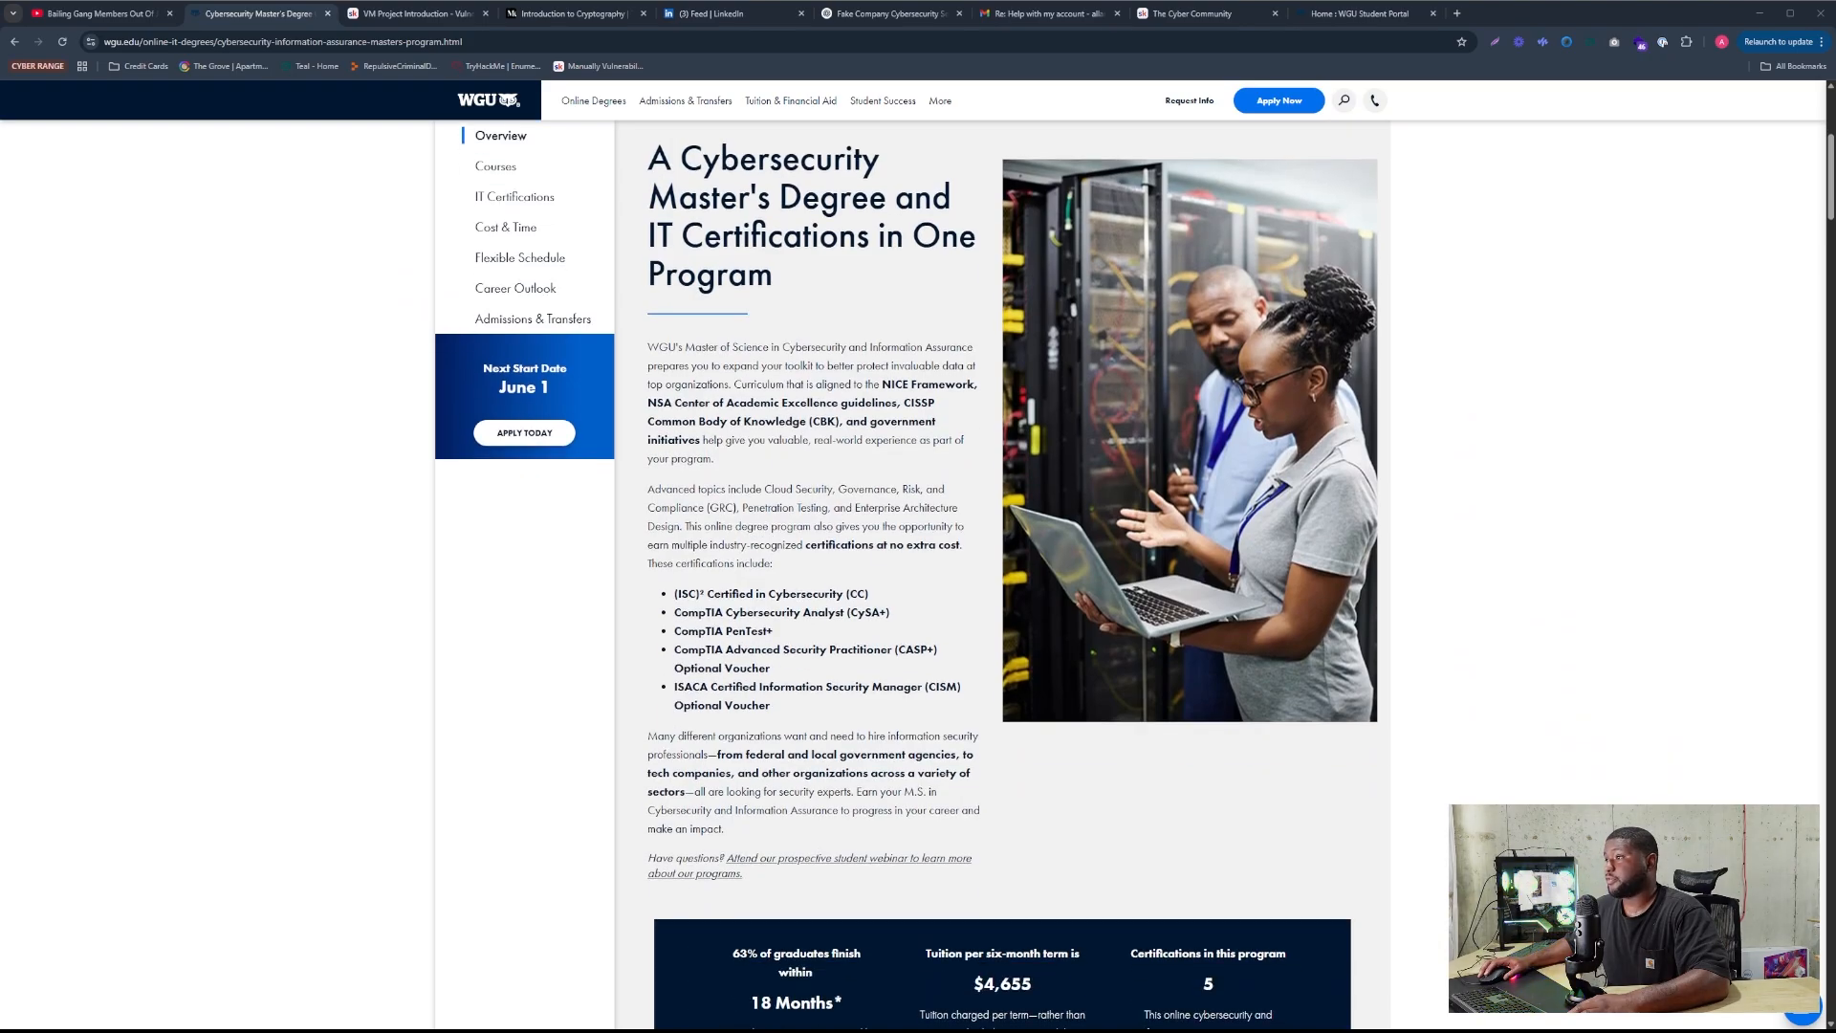
{"action": "scroll", "scroll_direction": "down", "scroll_amount": 3}
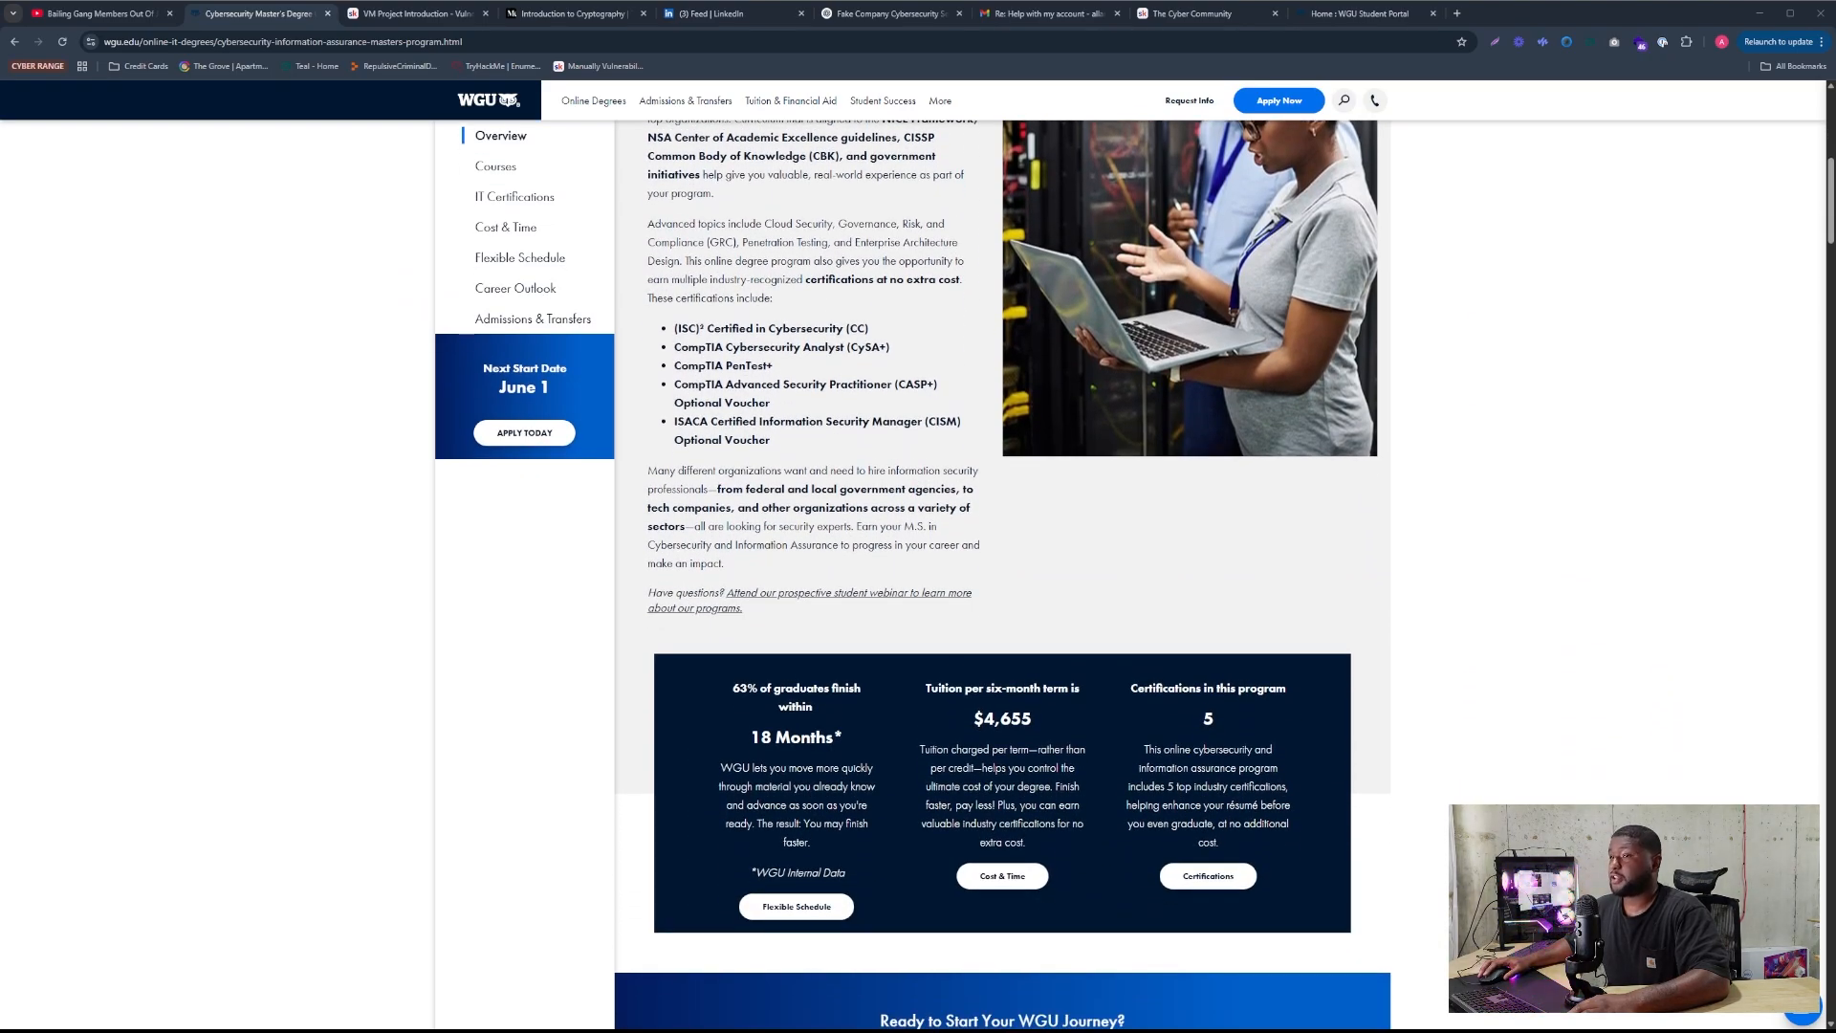
{"action": "scroll", "scroll_direction": "down", "scroll_amount": 3}
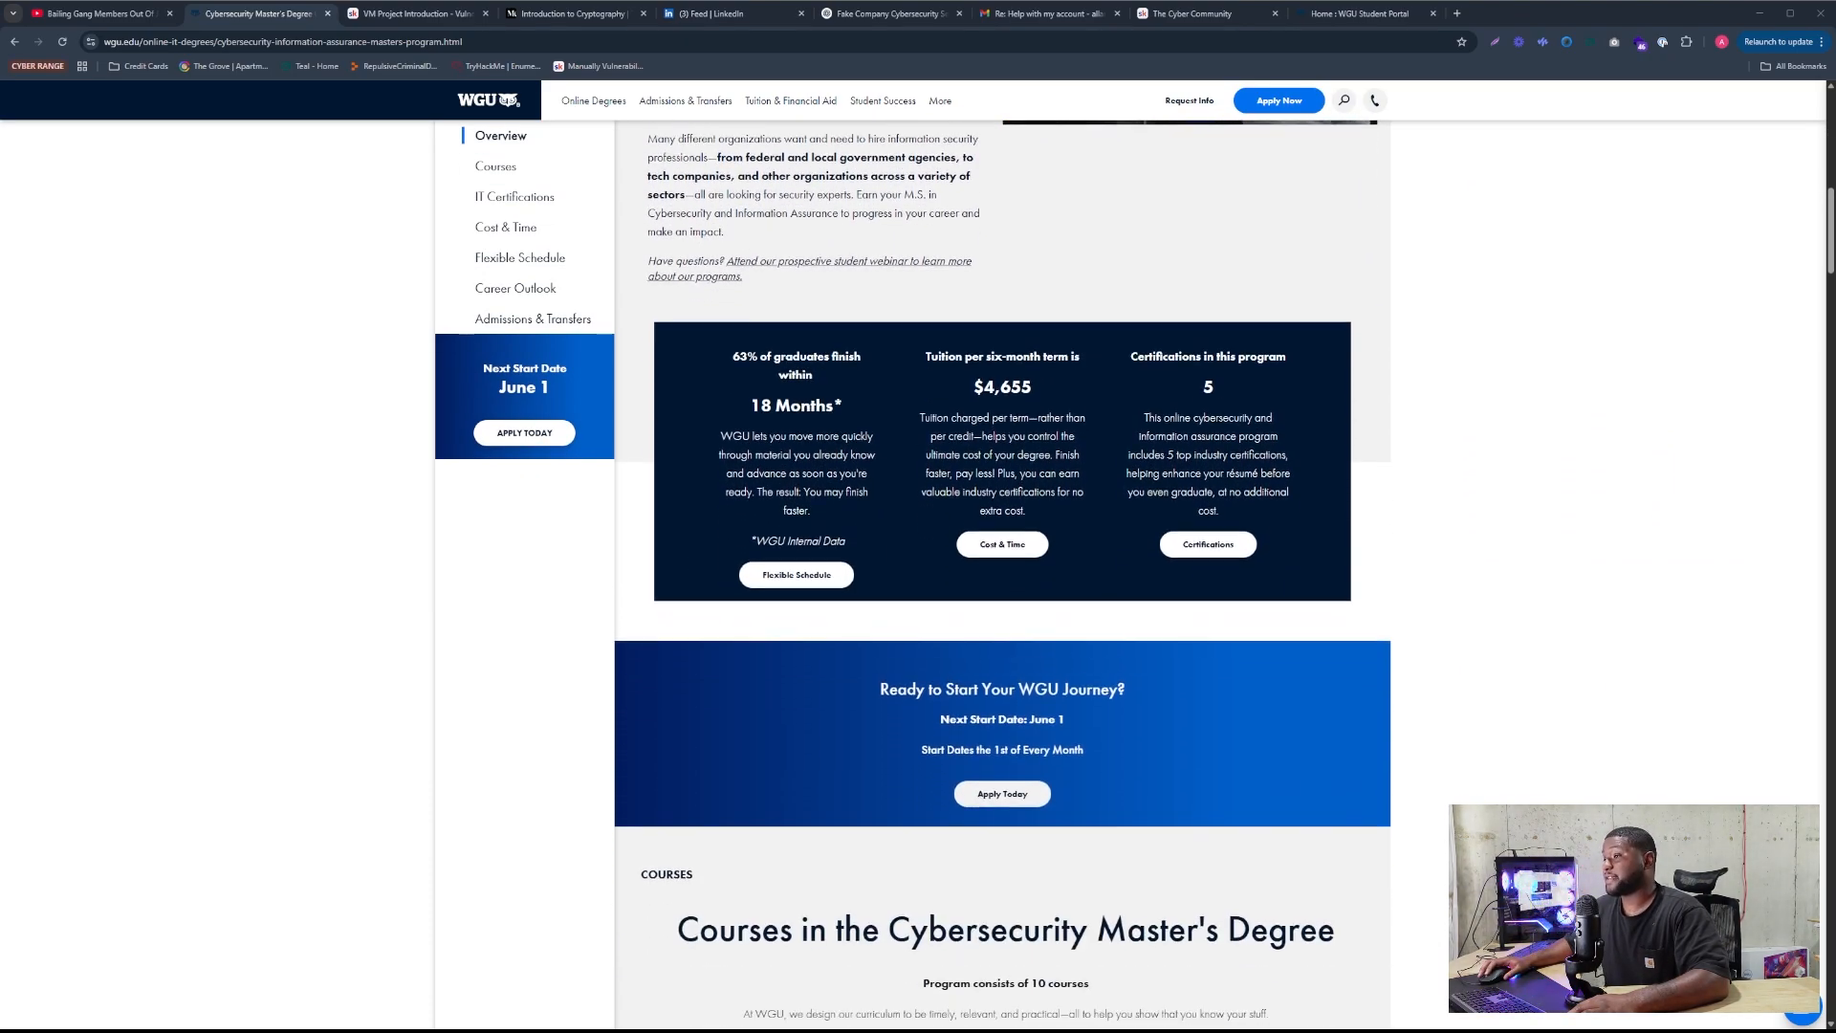
{"action": "scroll", "scroll_direction": "down", "scroll_amount": 3}
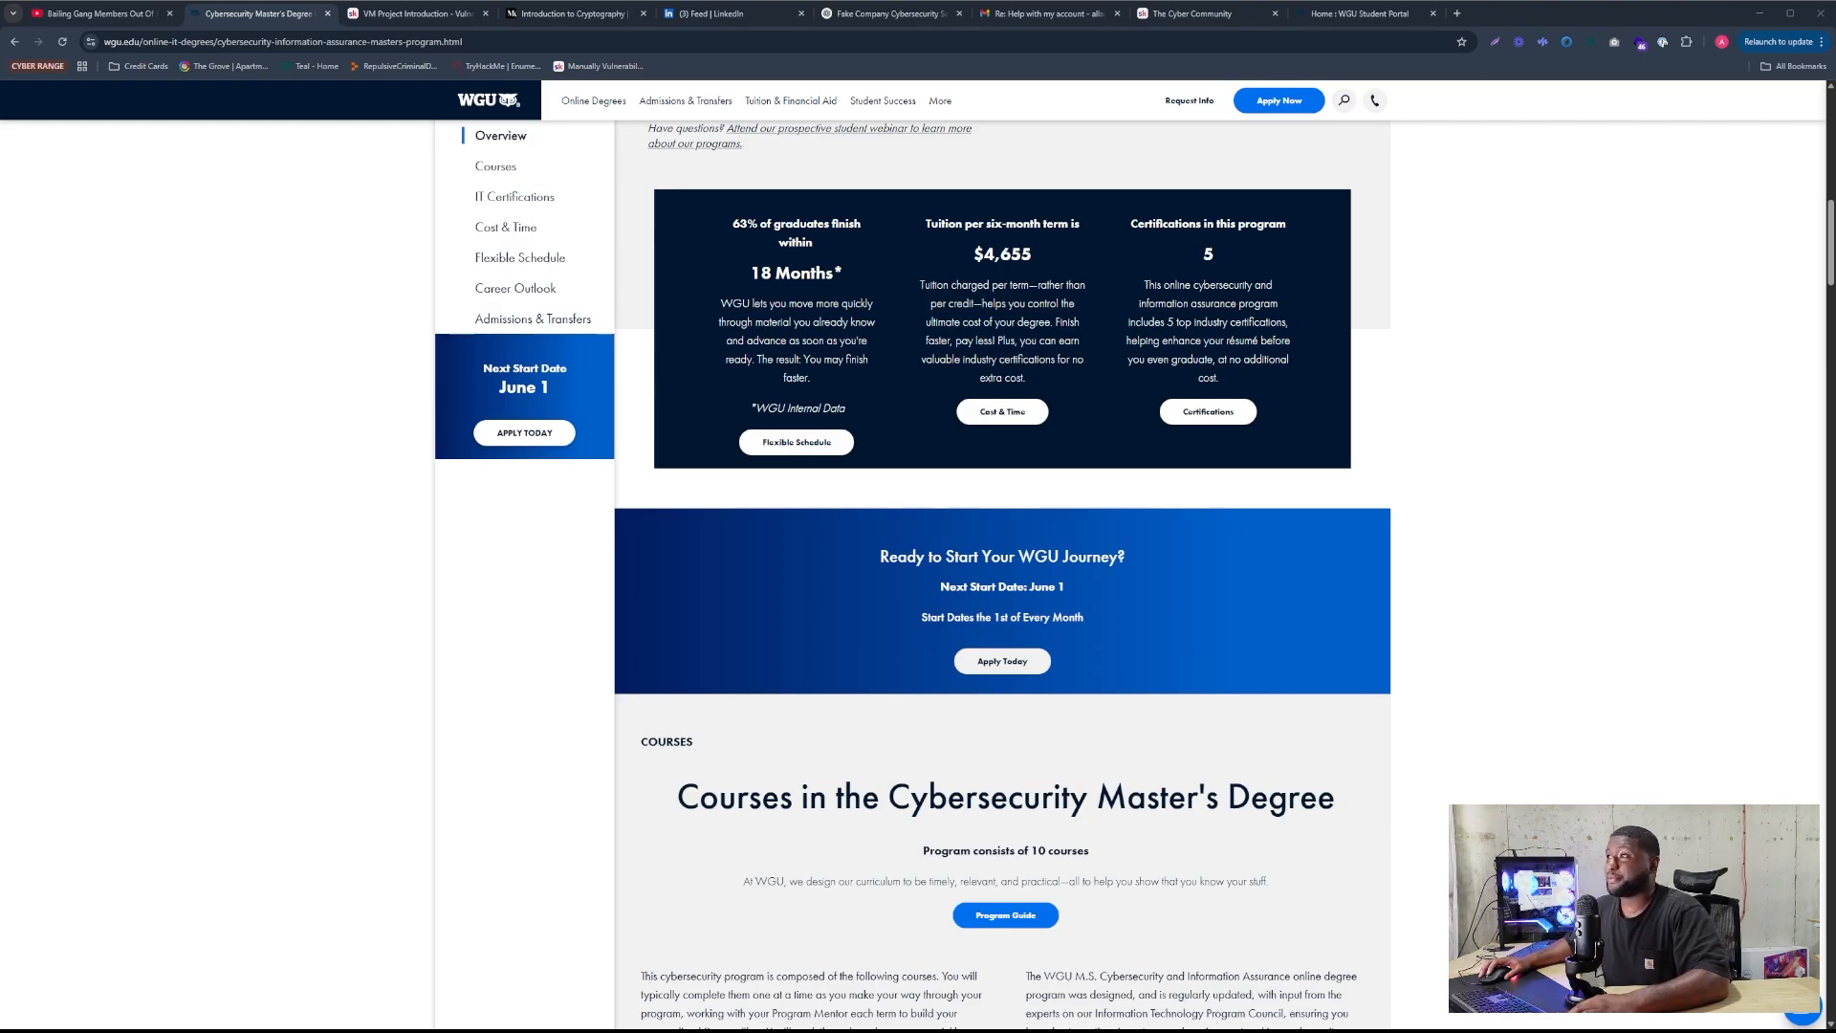
Scroll to the certifications list to highlight (ISC)² Certified in Cybersecurity (CC)
{"action": "scroll", "scroll_direction": "down", "scroll_amount": 3}
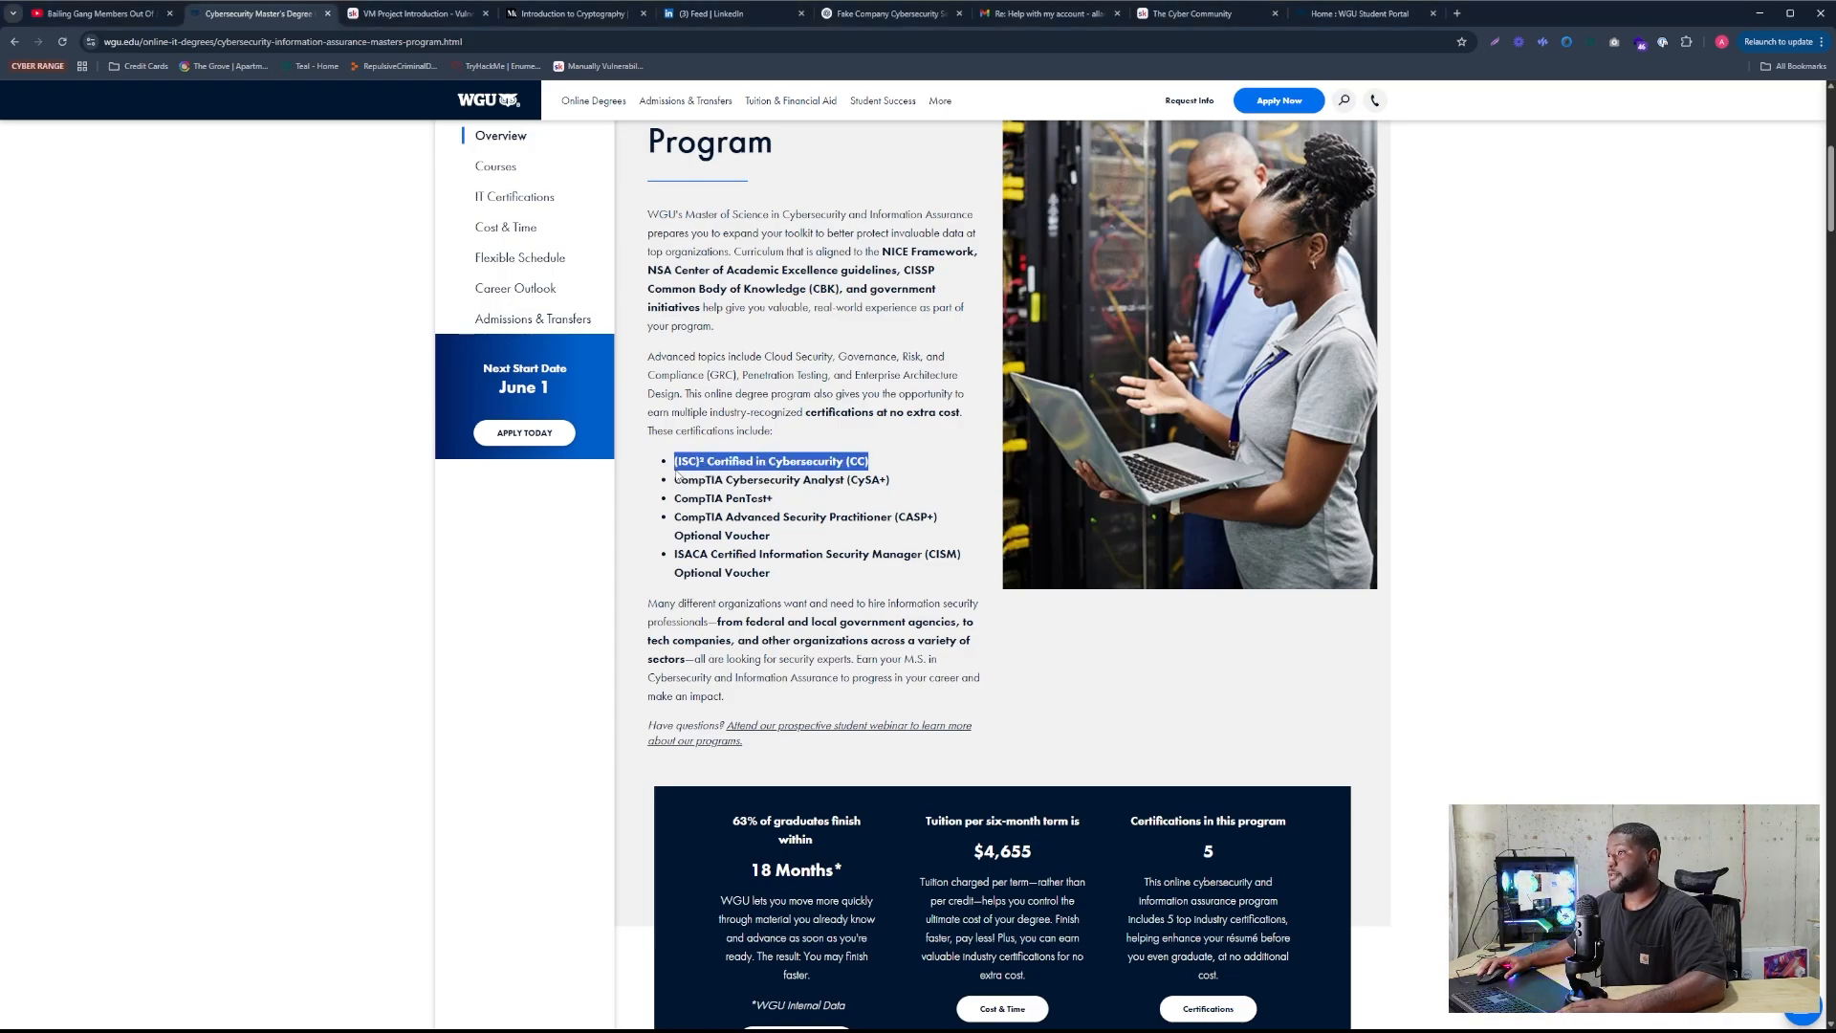
Deselect the CC entry to move on to CompTIA Cybersecurity Analyst (CySA+)
{"action": "left_click", "coordinate": [912, 478]}
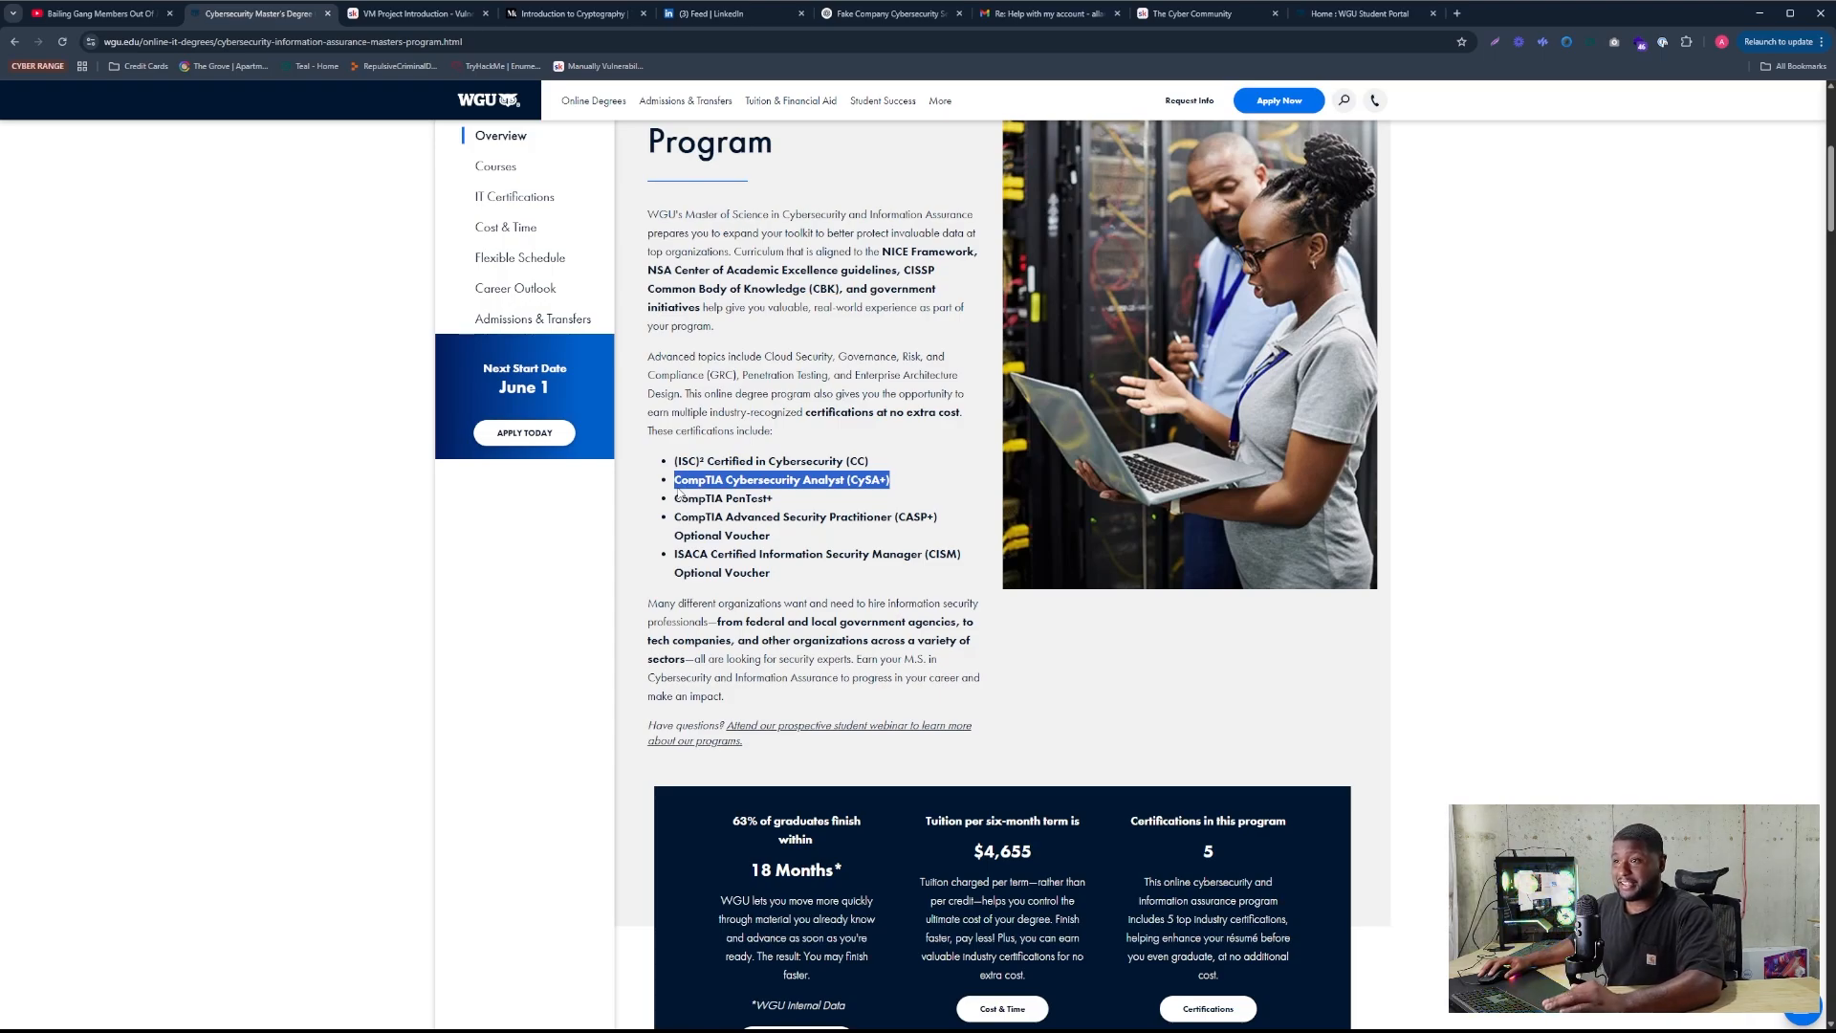
Clear the CySA+ highlight, leaving the certifications list unmarked
{"action": "left_click", "coordinate": [806, 498]}
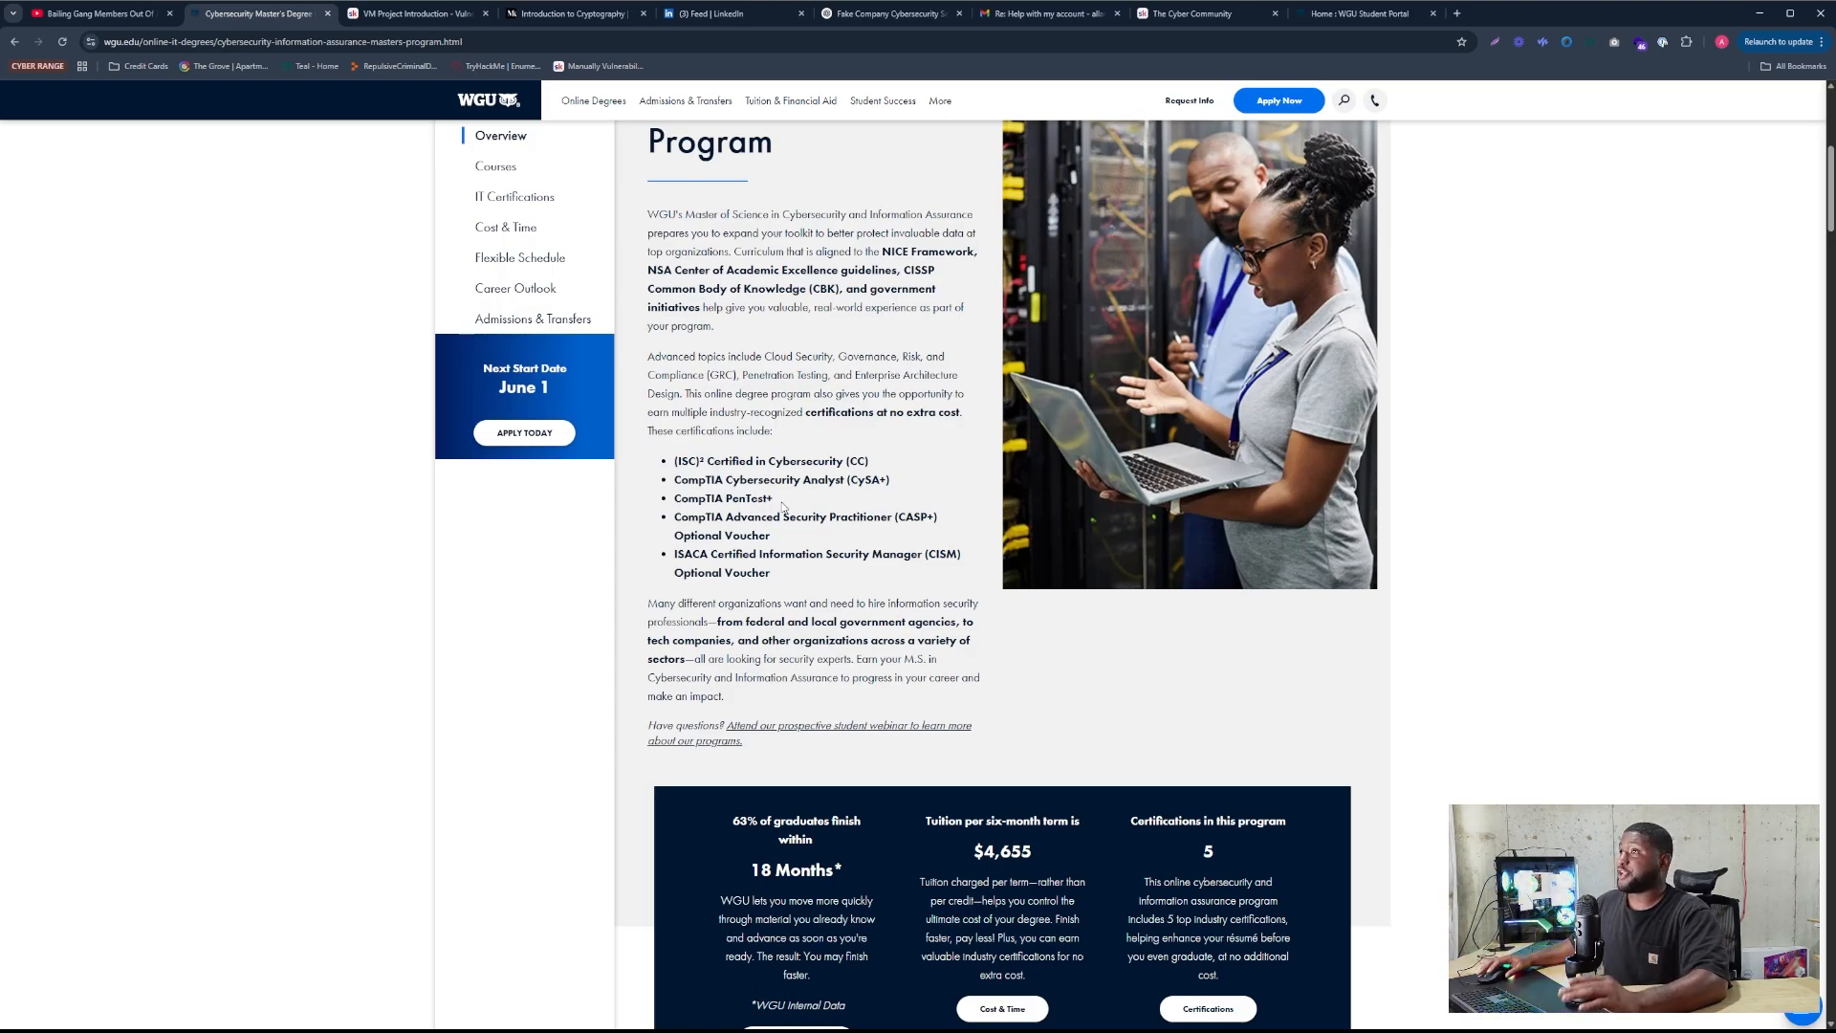
{"action": "mouse_move", "coordinate": [1534, 19]}
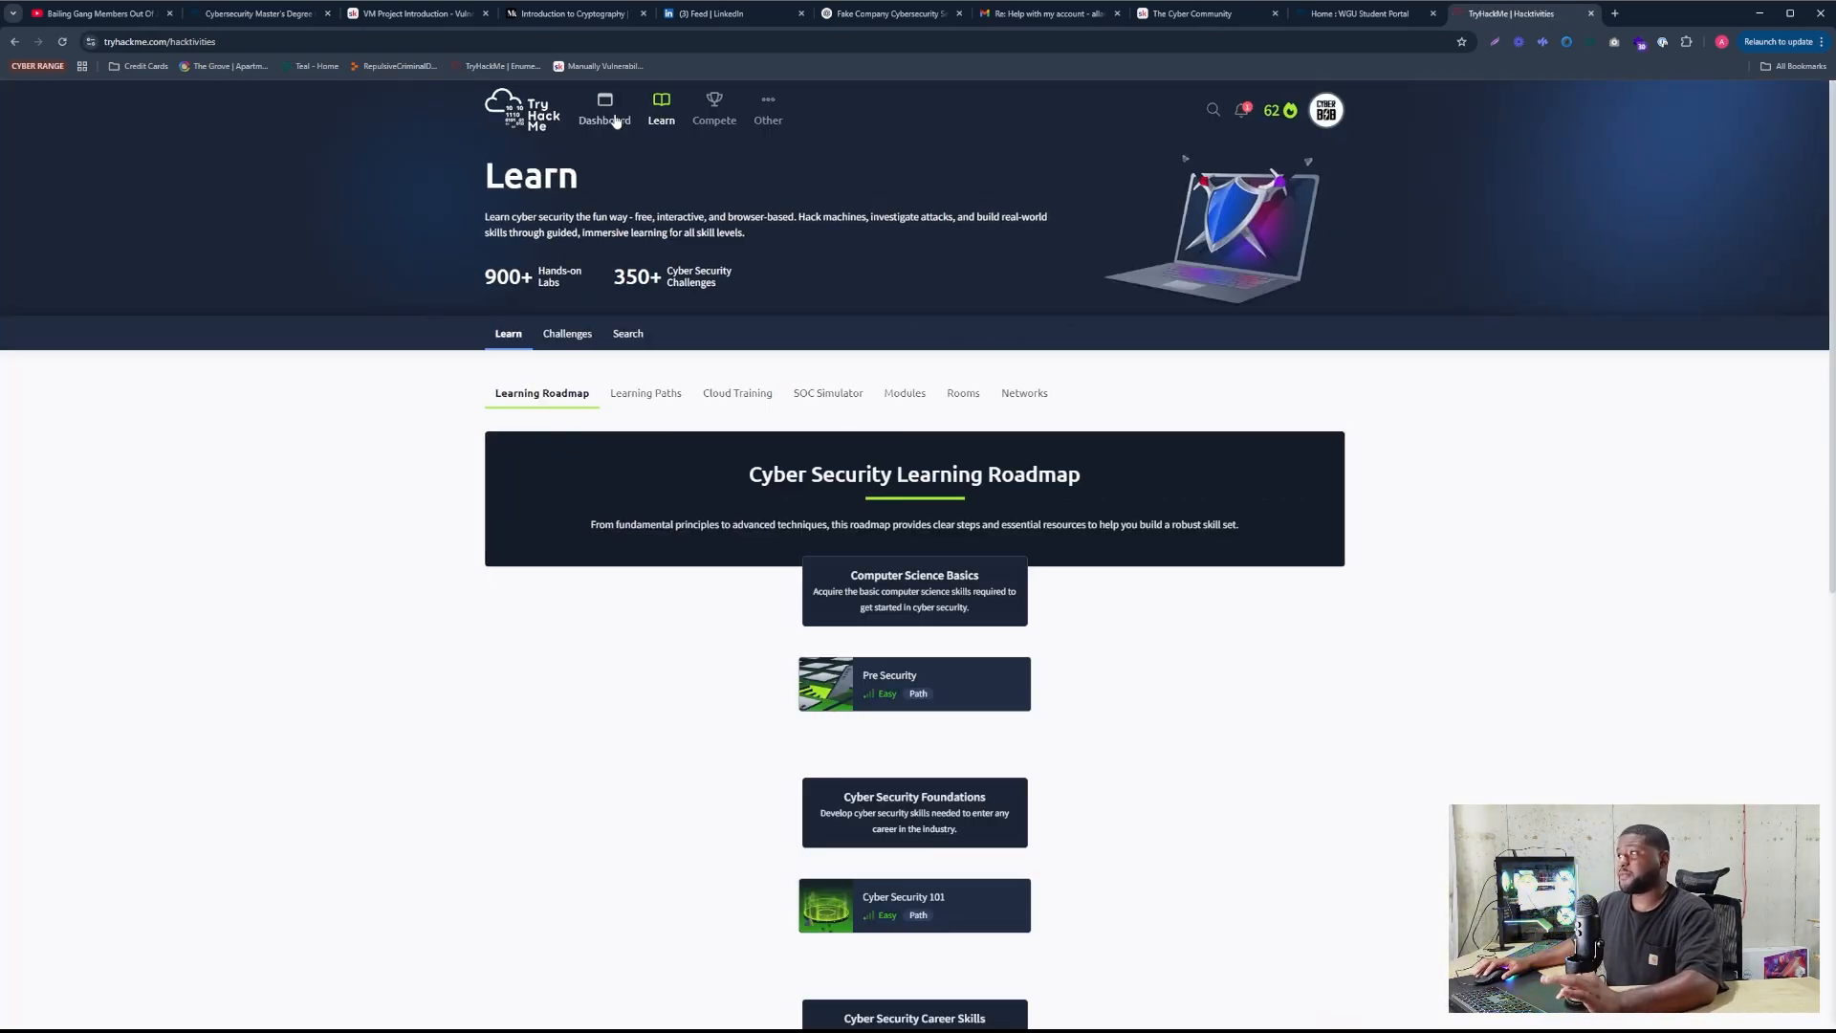
Search TryHackMe for 'pent' and view all matching learning paths
{"action": "left_click", "coordinate": [604, 110]}
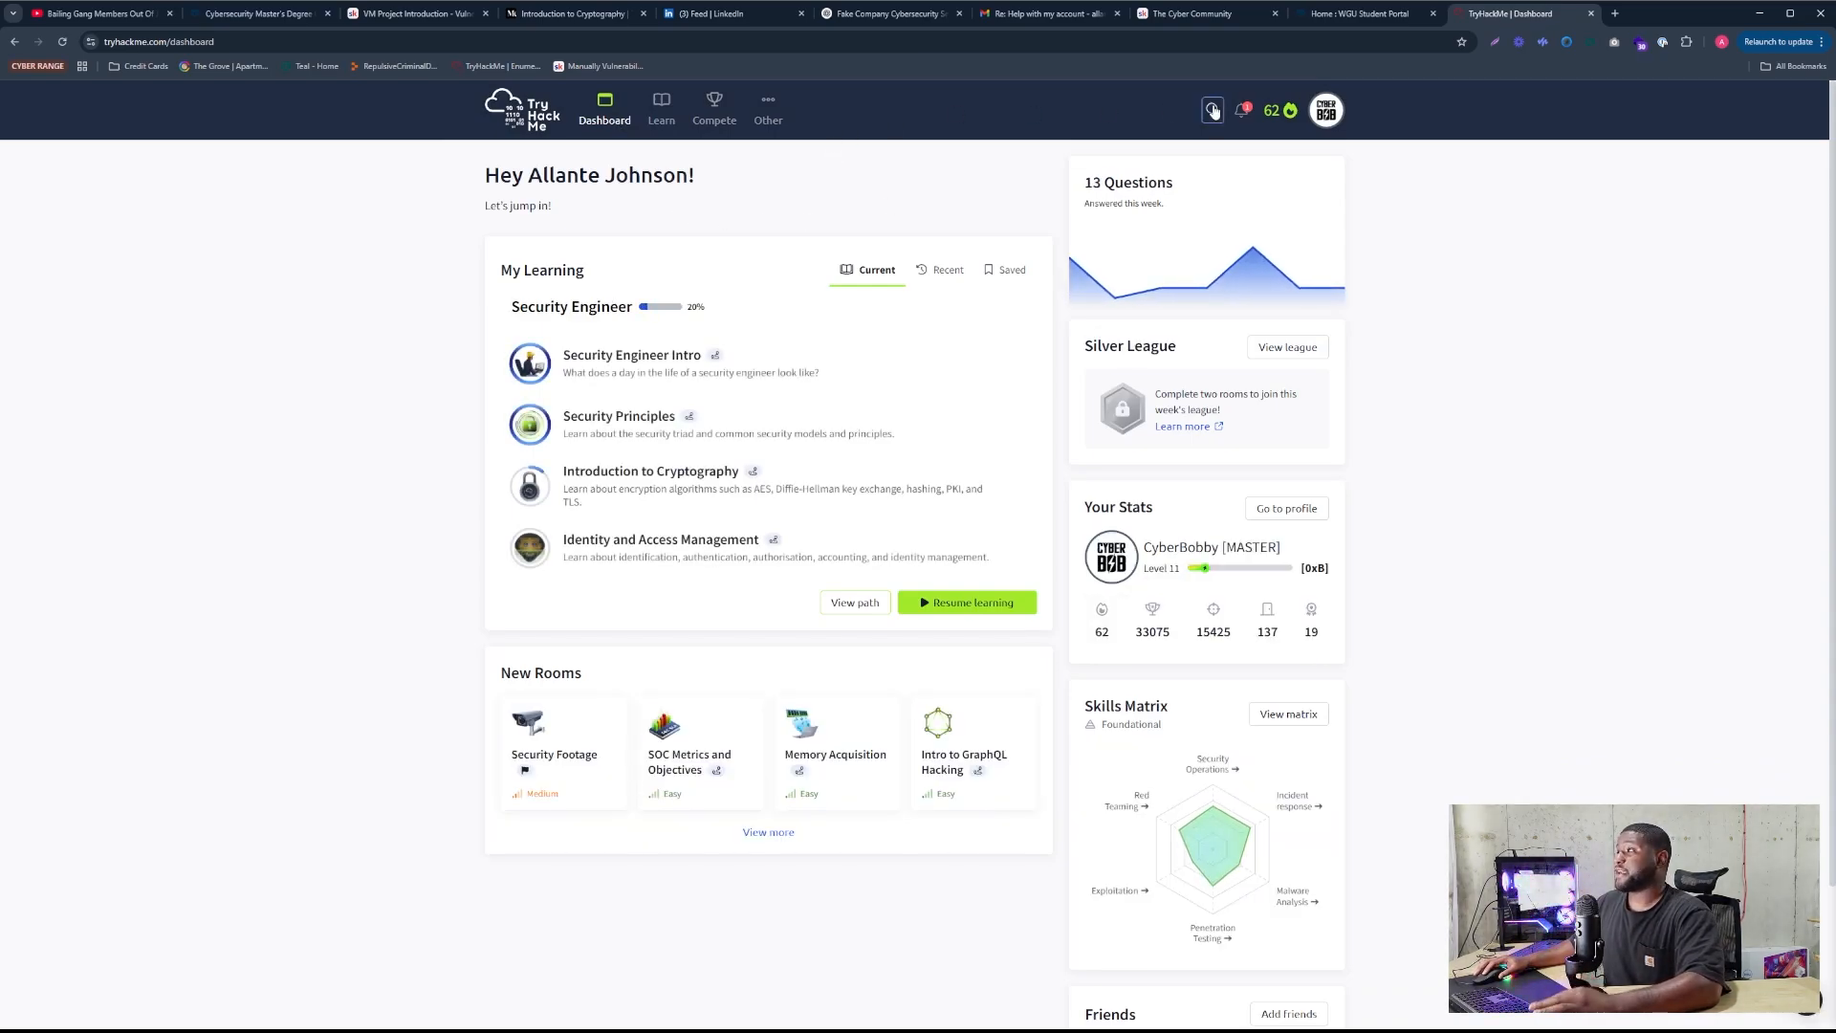
{"action": "type", "text": "pentest"}
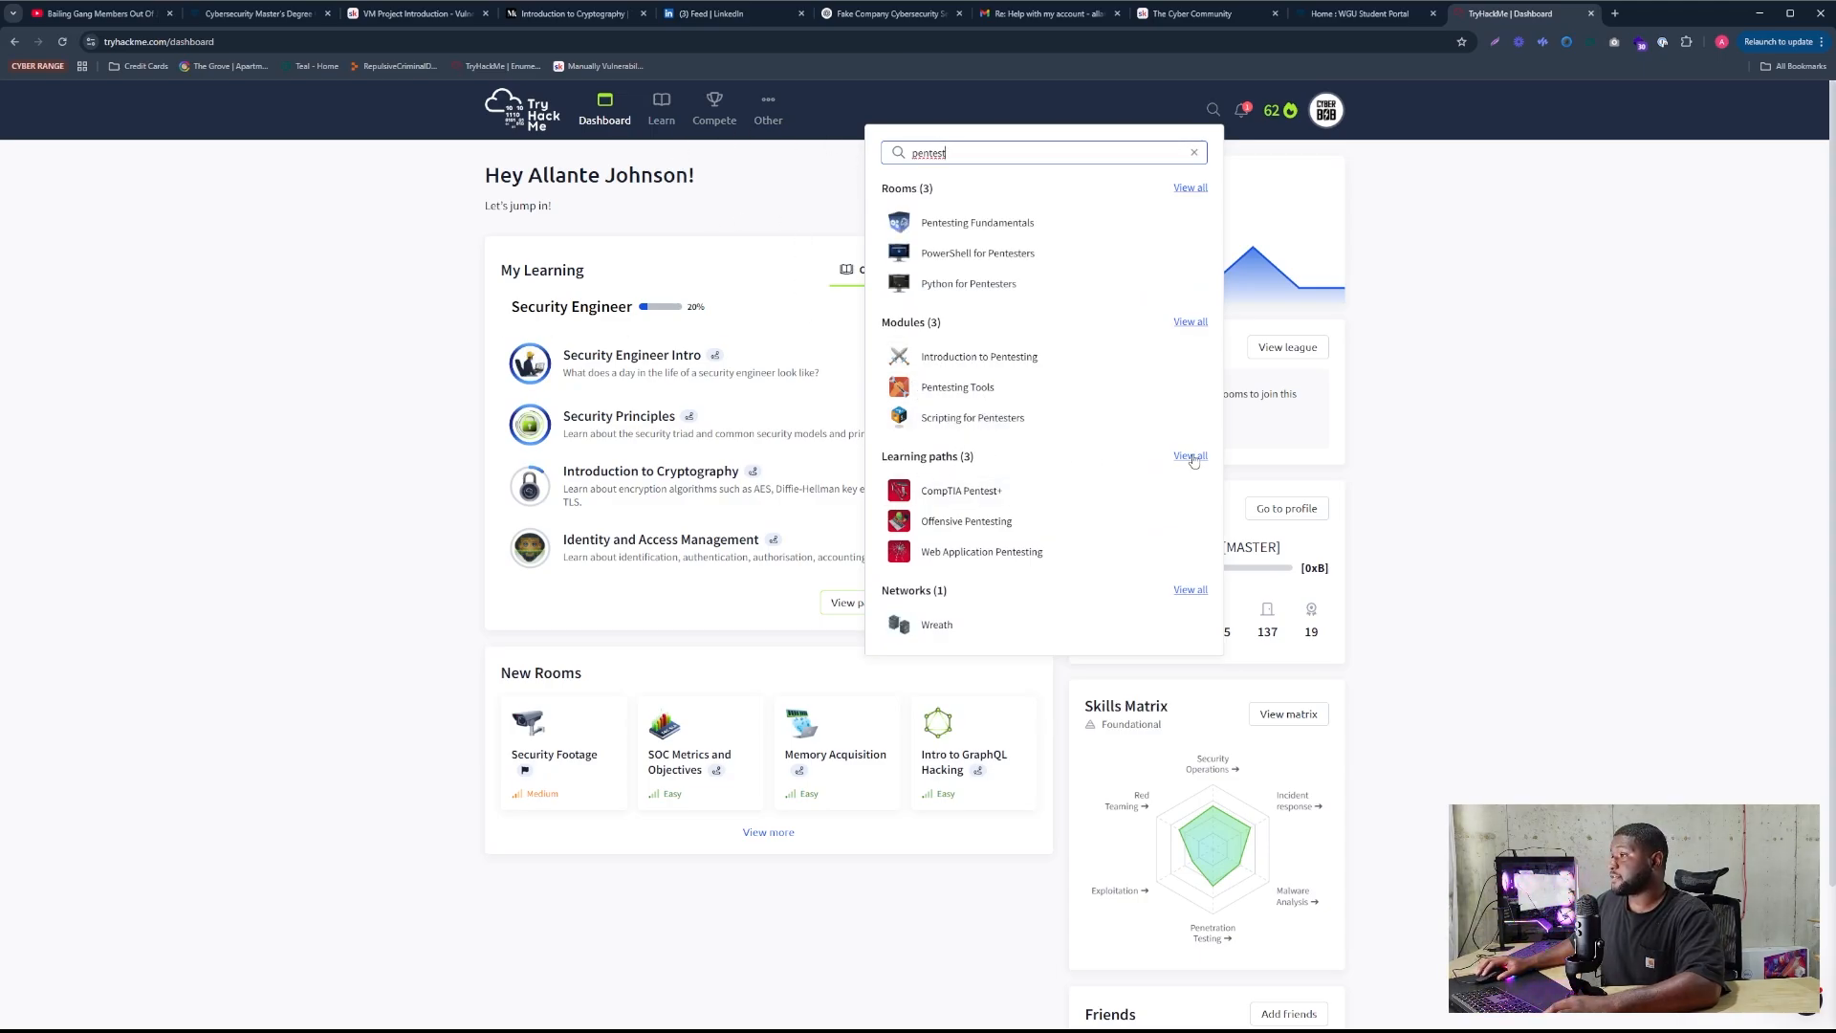
{"action": "left_click", "coordinate": [1190, 455]}
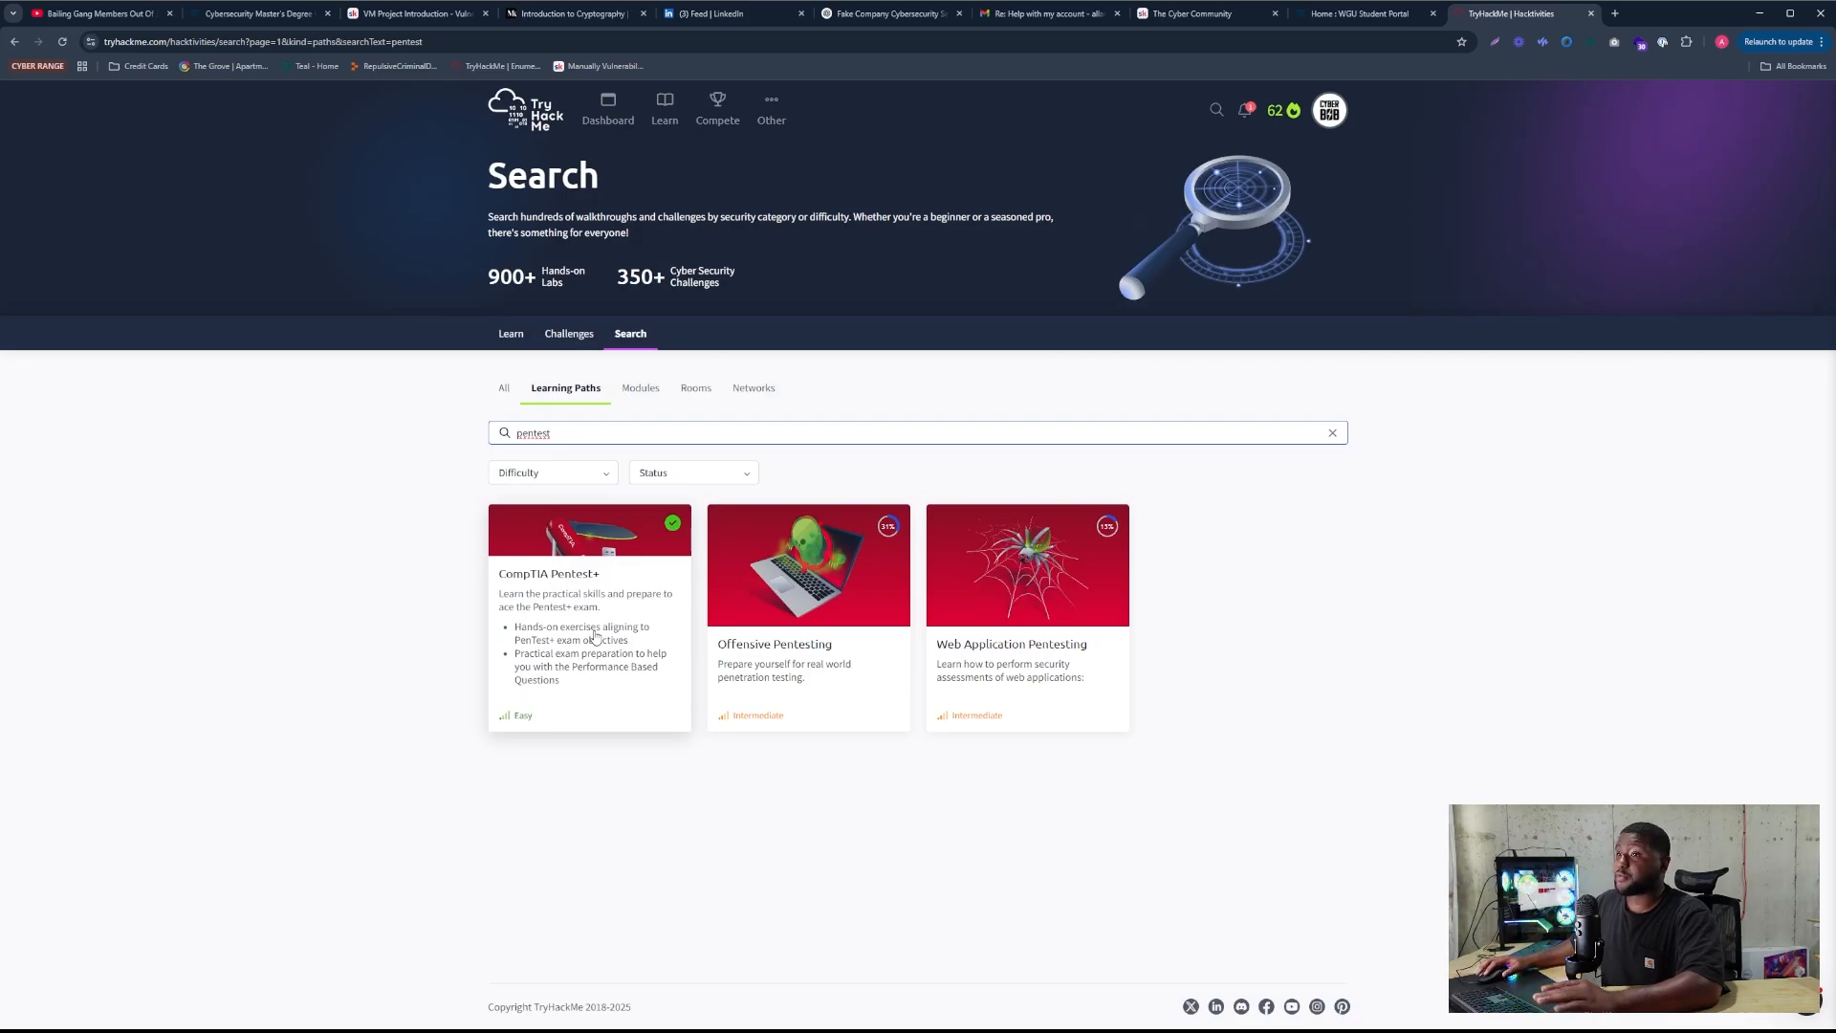
Open CompTIA Pentest+, highlight Section 2's Tools And Code Analysis rooms, and scroll to Attacks And Exploits
{"action": "left_click", "coordinate": [590, 574]}
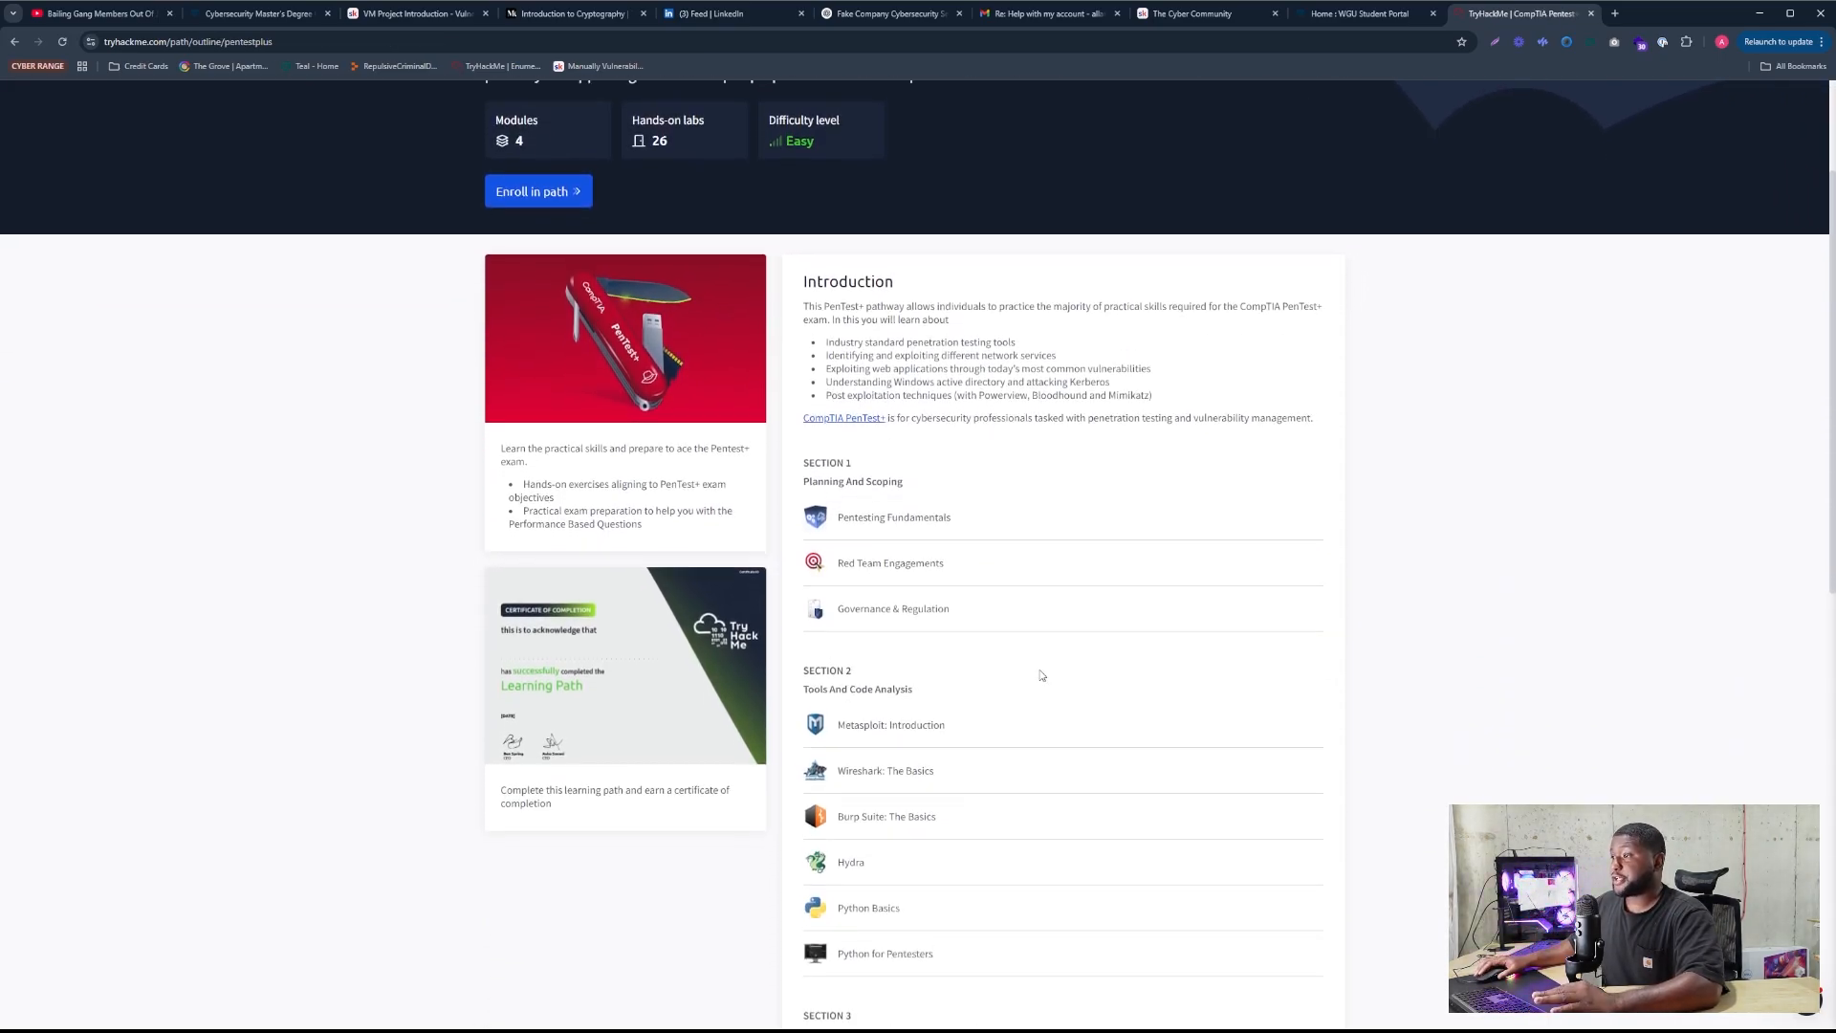
{"action": "scroll", "scroll_direction": "down", "scroll_amount": 3}
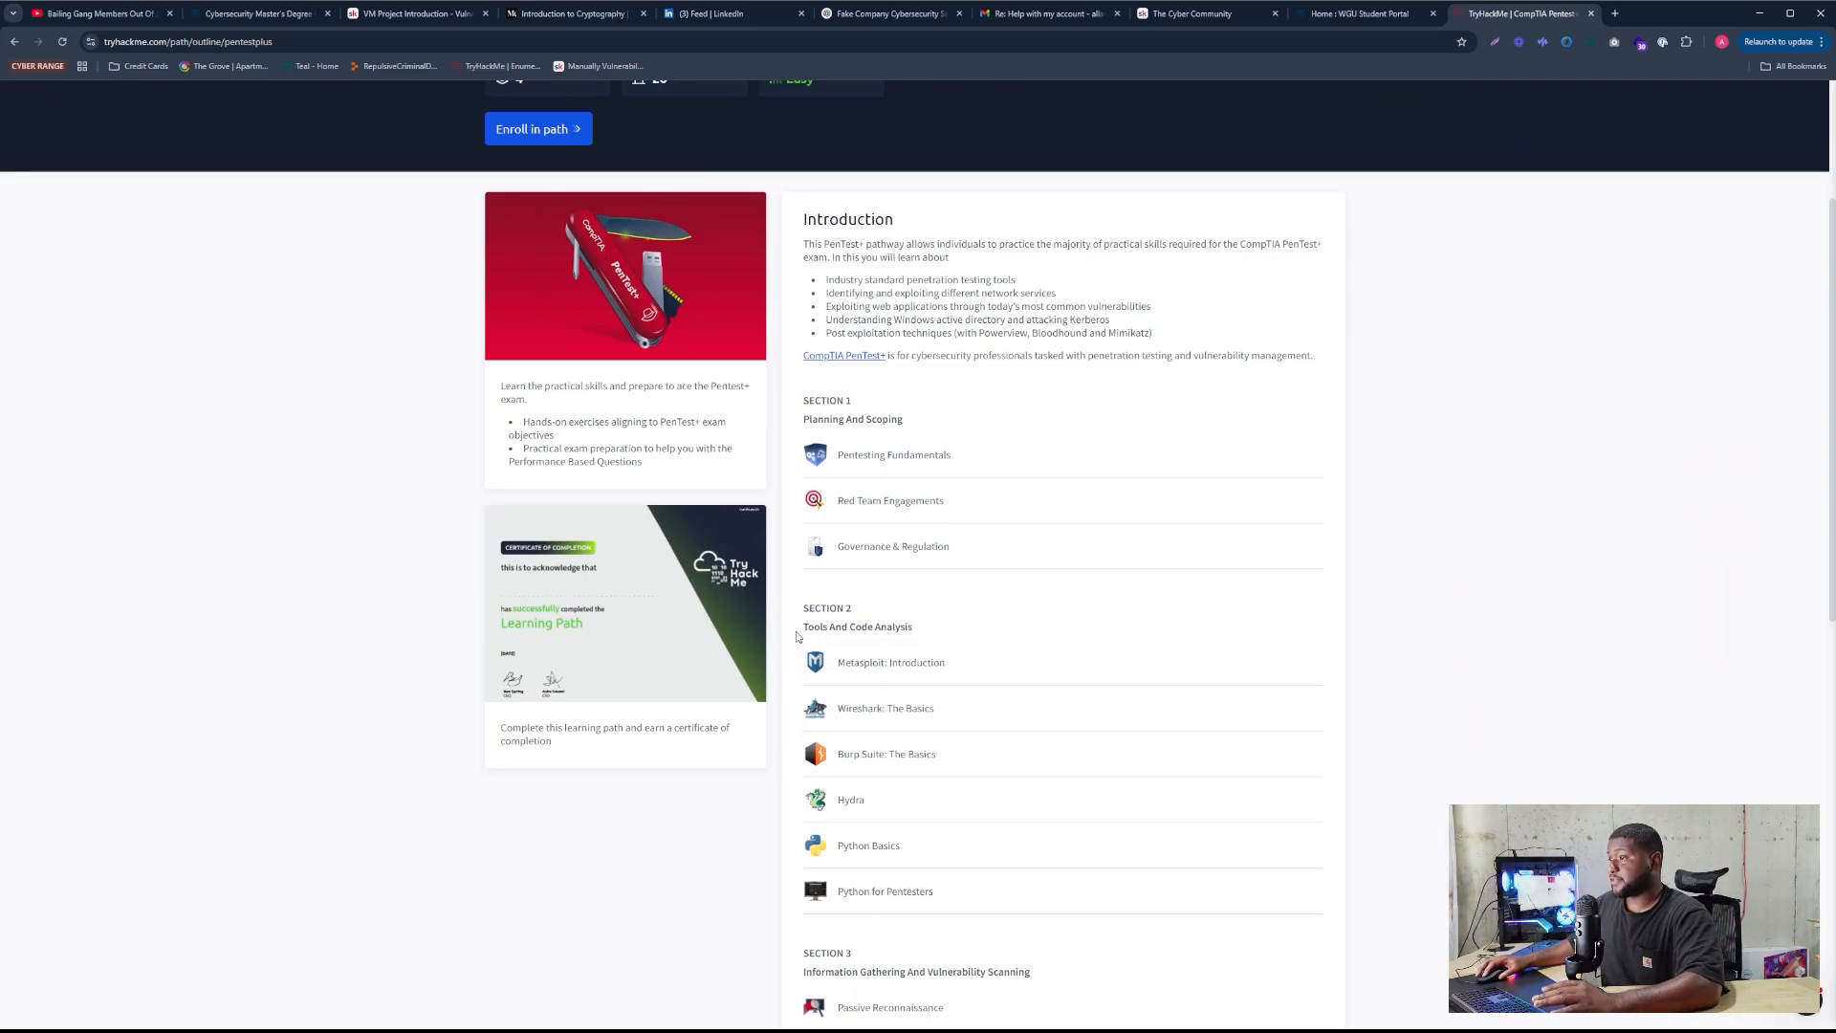
{"action": "left_click_drag", "start_coordinate": [803, 626], "coordinate": [934, 892]}
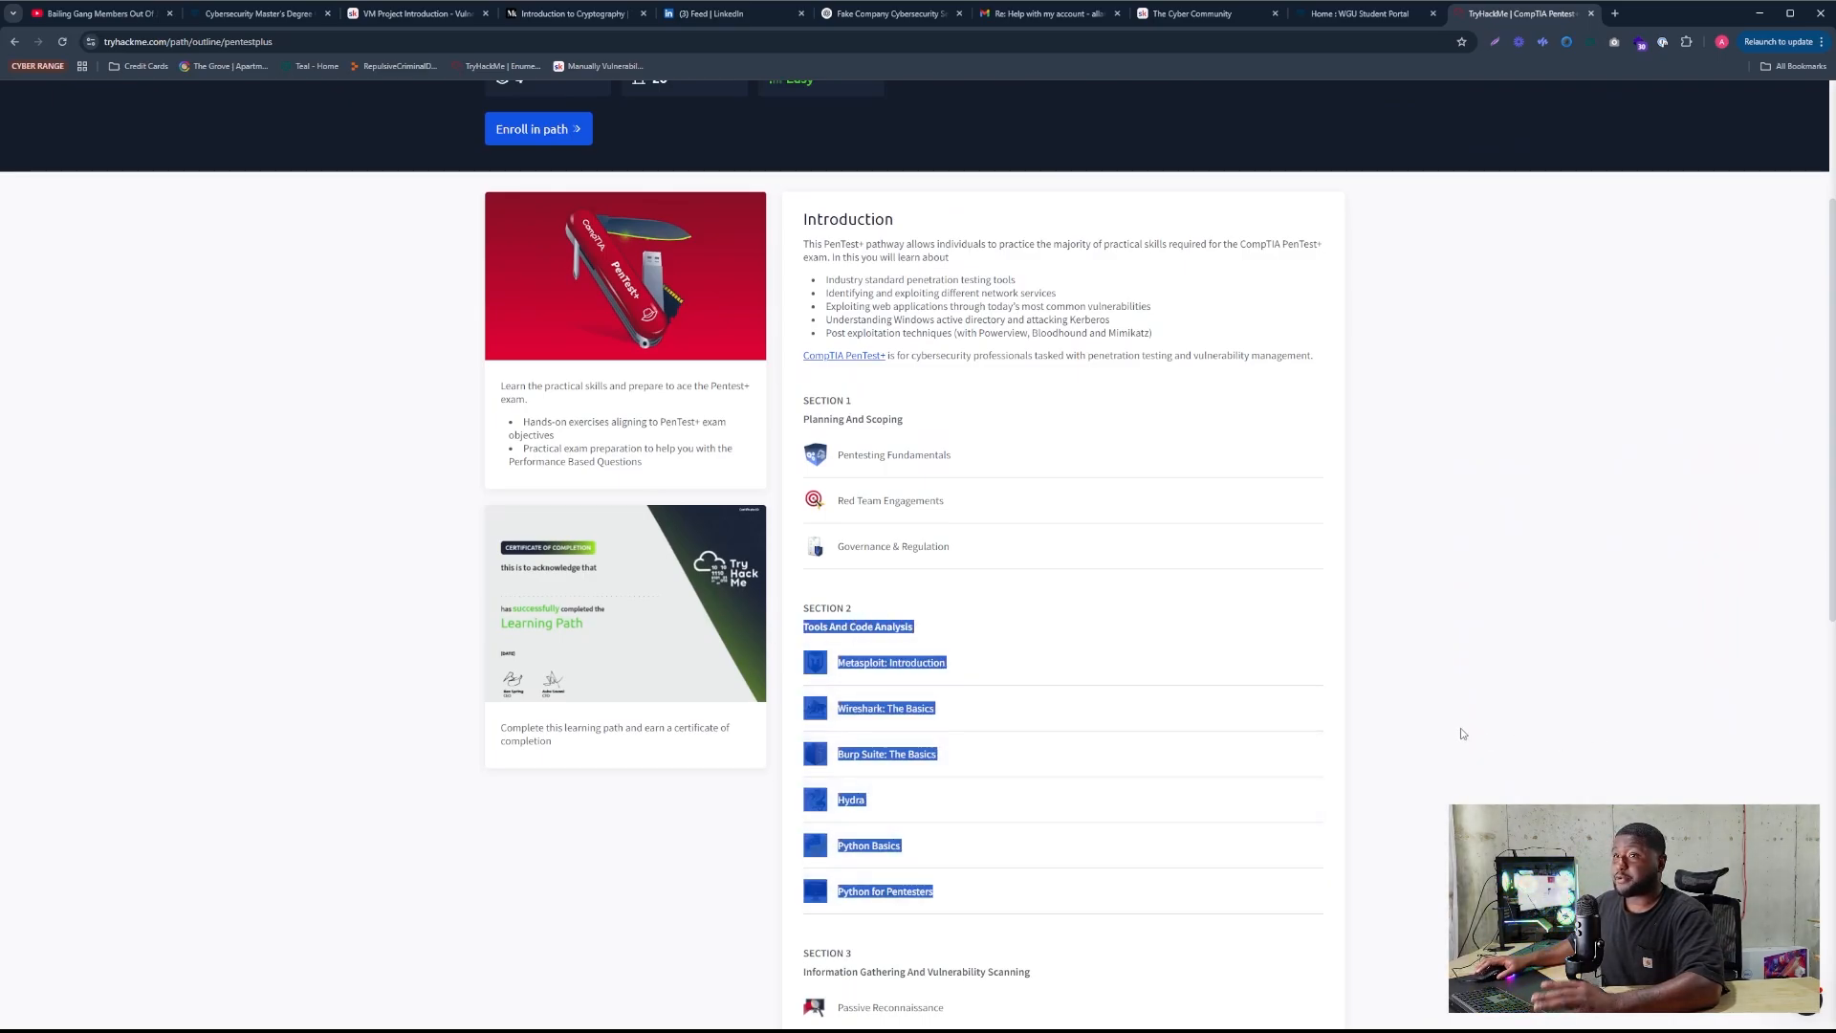
{"action": "scroll", "scroll_direction": "down", "scroll_amount": 3}
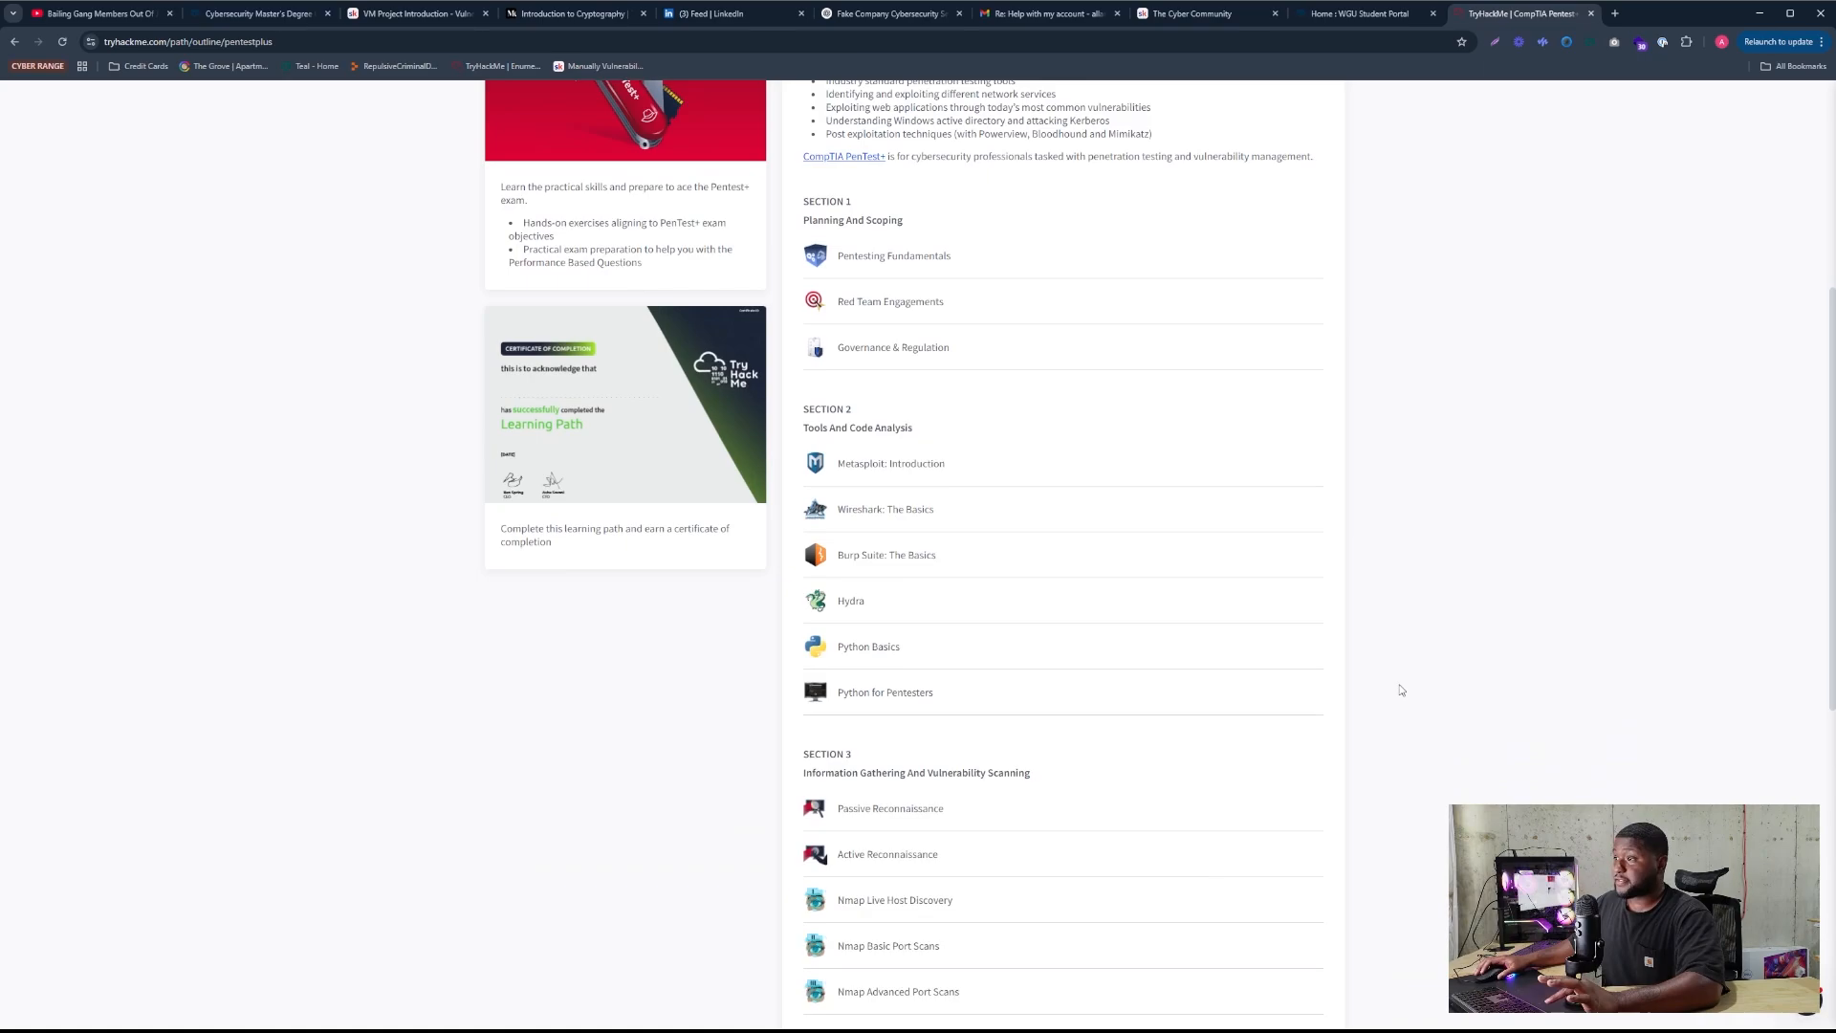
{"action": "scroll", "scroll_direction": "down", "scroll_amount": 3}
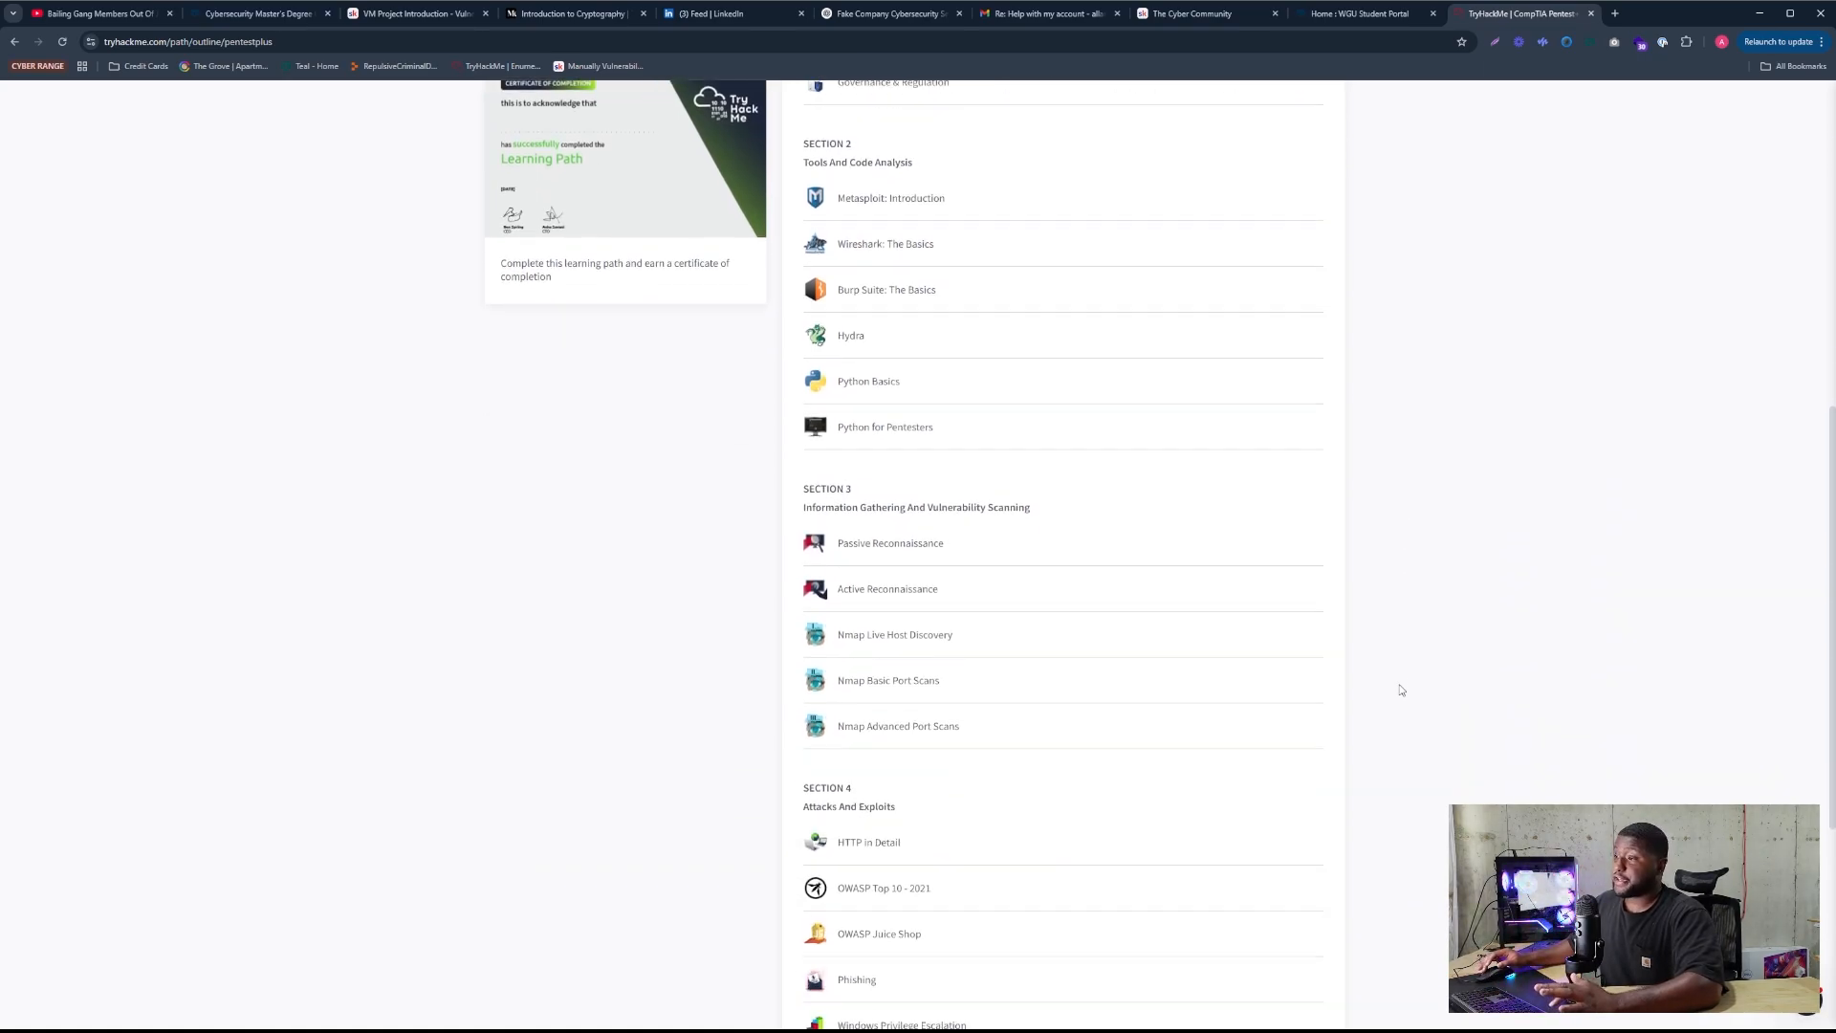
{"action": "scroll", "scroll_direction": "down", "scroll_amount": 3}
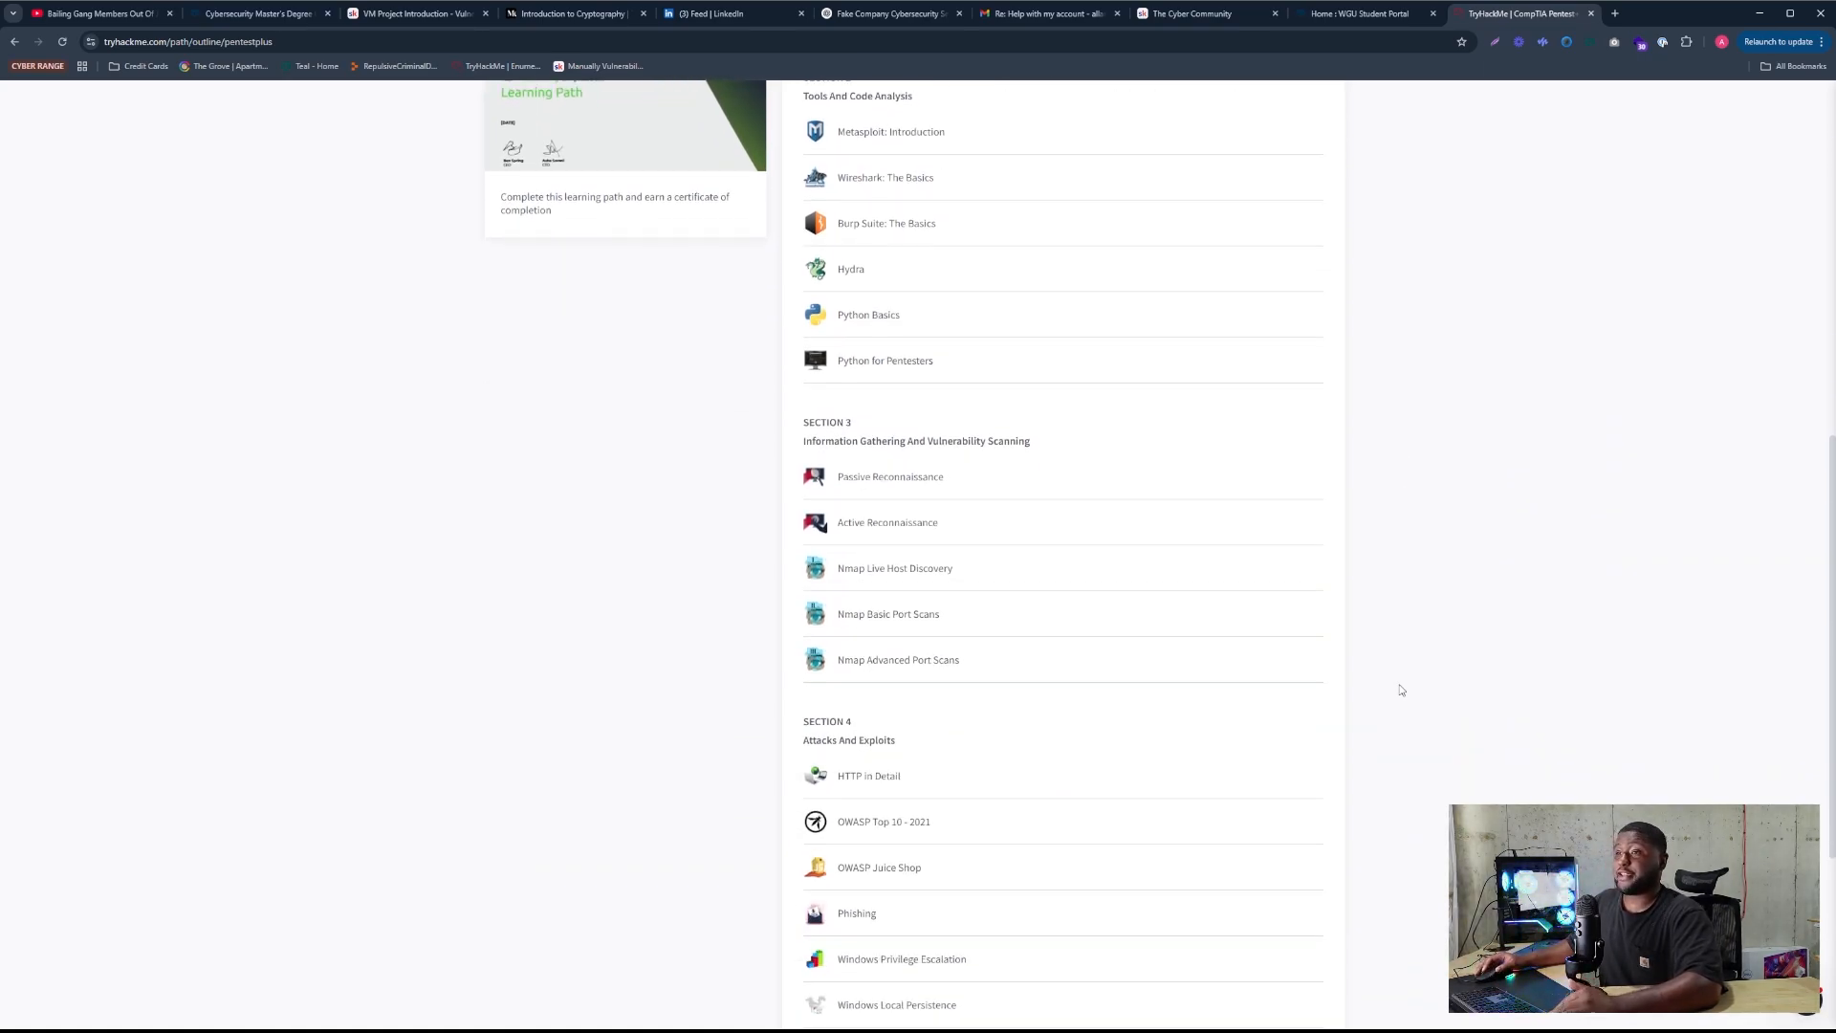